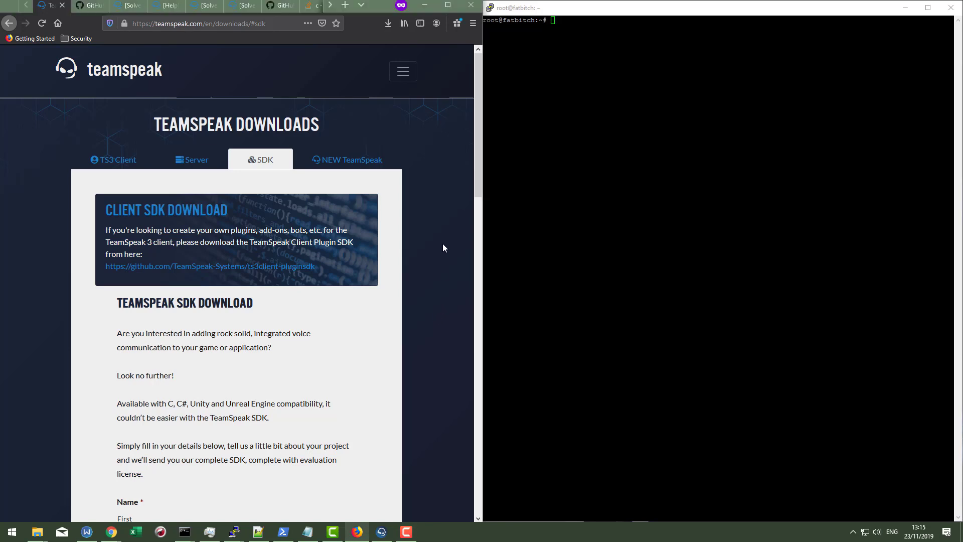
Read through the Client SDK download section, briefly selecting its description and heading
{"action": "scroll", "scroll_direction": "down", "scroll_amount": 3}
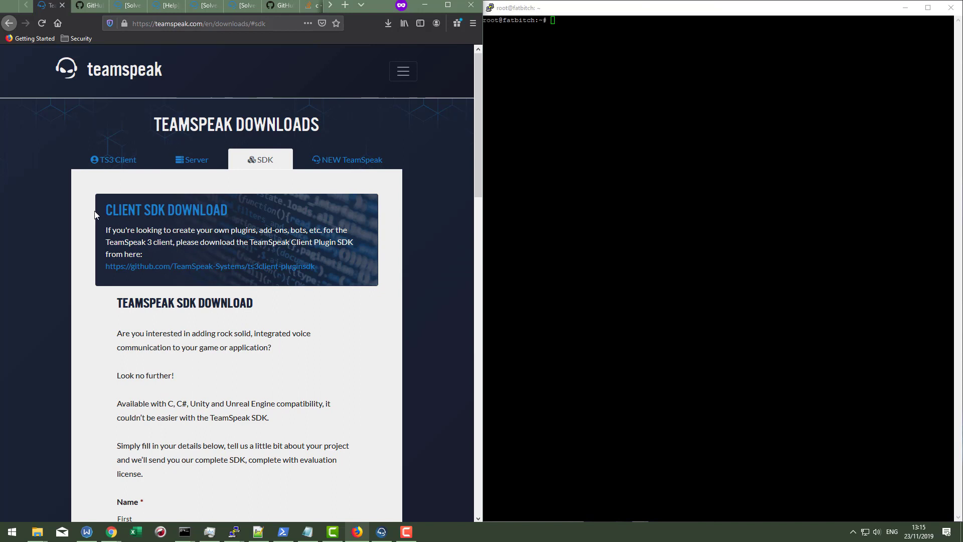
{"action": "left_click_drag", "start_coordinate": [106, 205], "coordinate": [330, 270]}
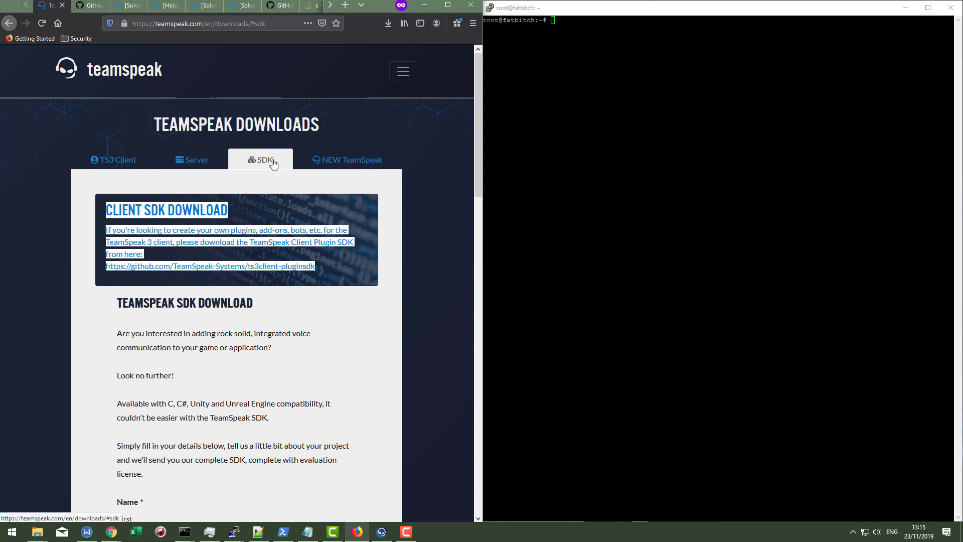
{"action": "mouse_move", "coordinate": [158, 203]}
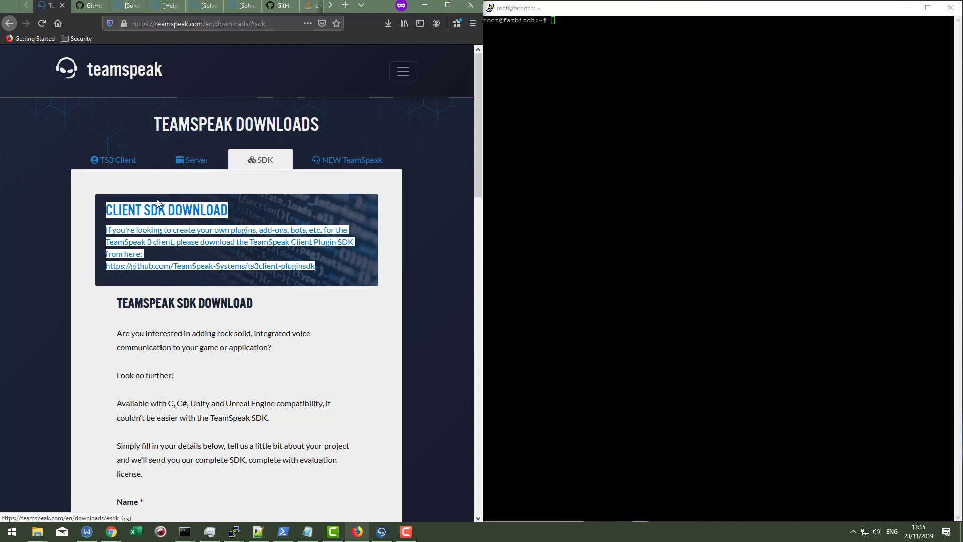
{"action": "mouse_move", "coordinate": [221, 284]}
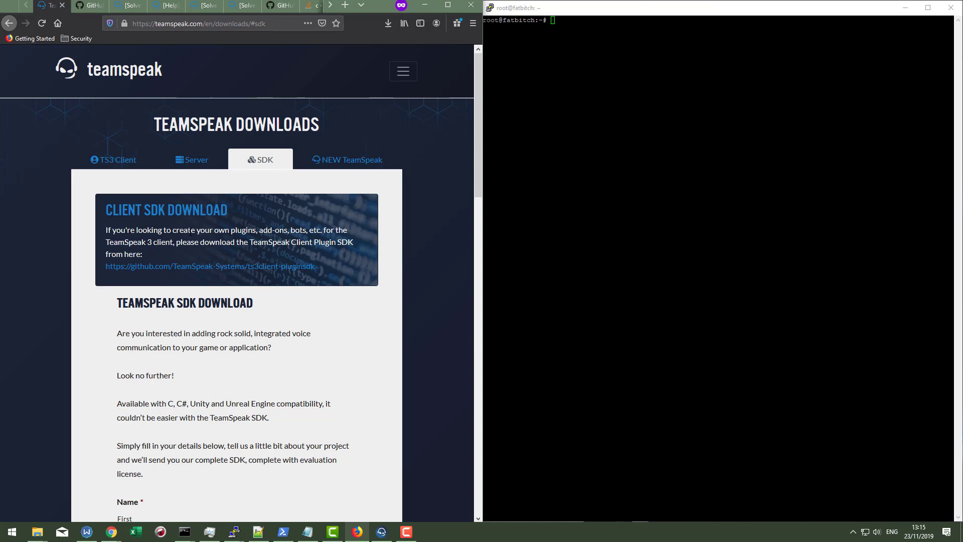
{"action": "double_click", "coordinate": [166, 209]}
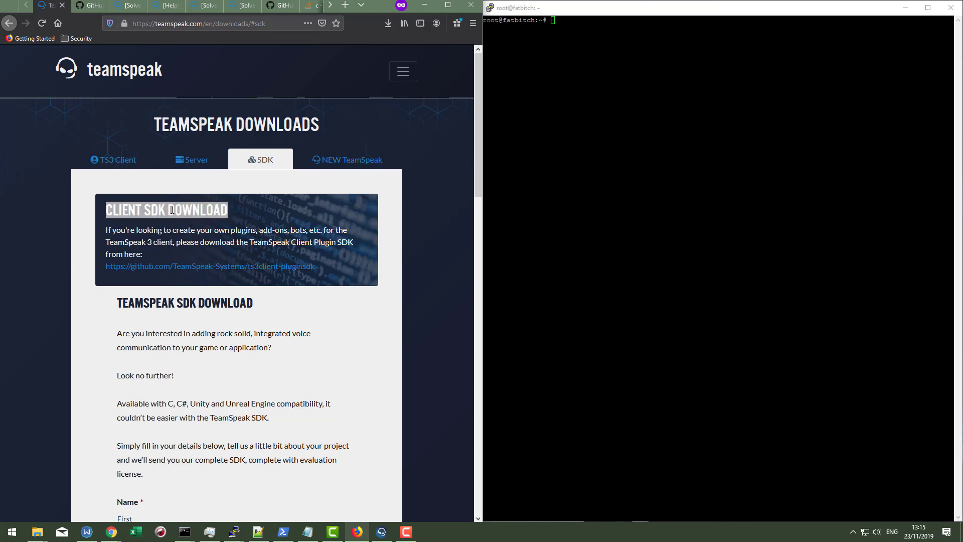
{"action": "left_click", "coordinate": [166, 209]}
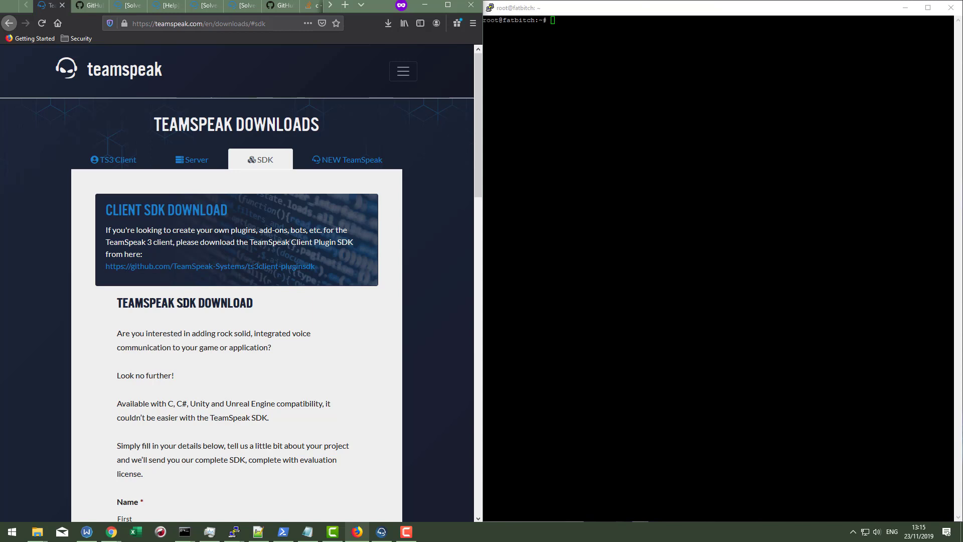
{"action": "scroll", "scroll_direction": "down", "scroll_amount": 3}
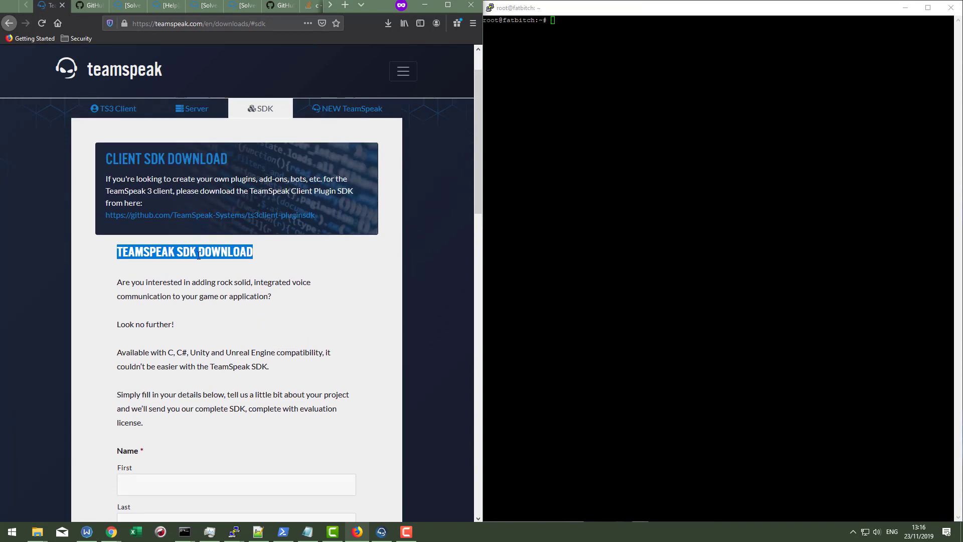
{"action": "scroll", "scroll_direction": "down", "scroll_amount": 3}
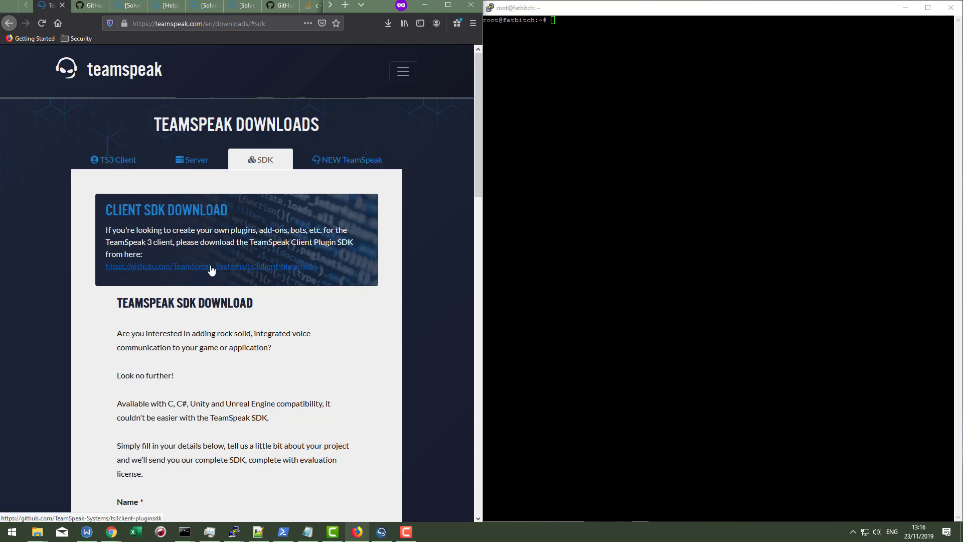
Open the ts3client-pluginsdk GitHub repository and reveal its HTTPS clone URL
{"action": "left_click", "coordinate": [211, 266]}
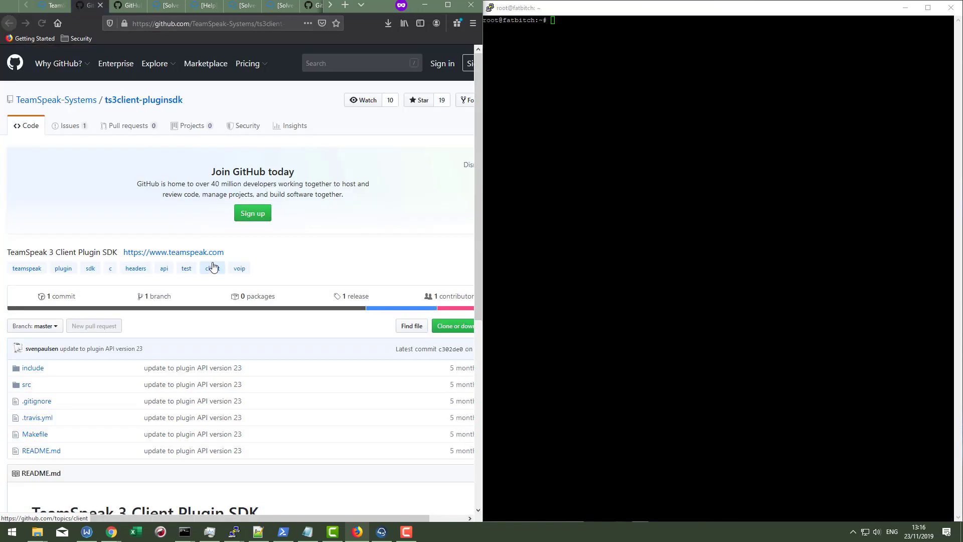
{"action": "scroll", "scroll_direction": "down", "scroll_amount": 3}
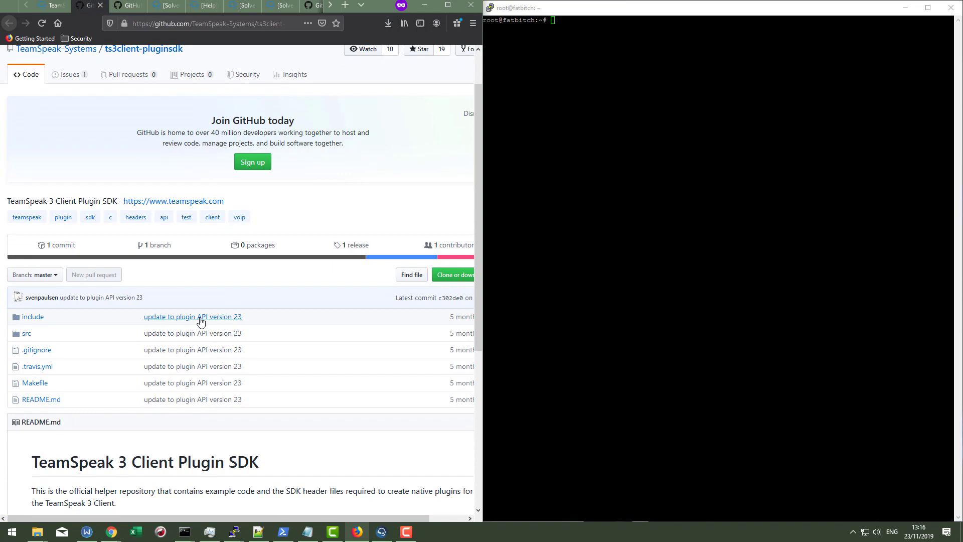
{"action": "mouse_move", "coordinate": [220, 318]}
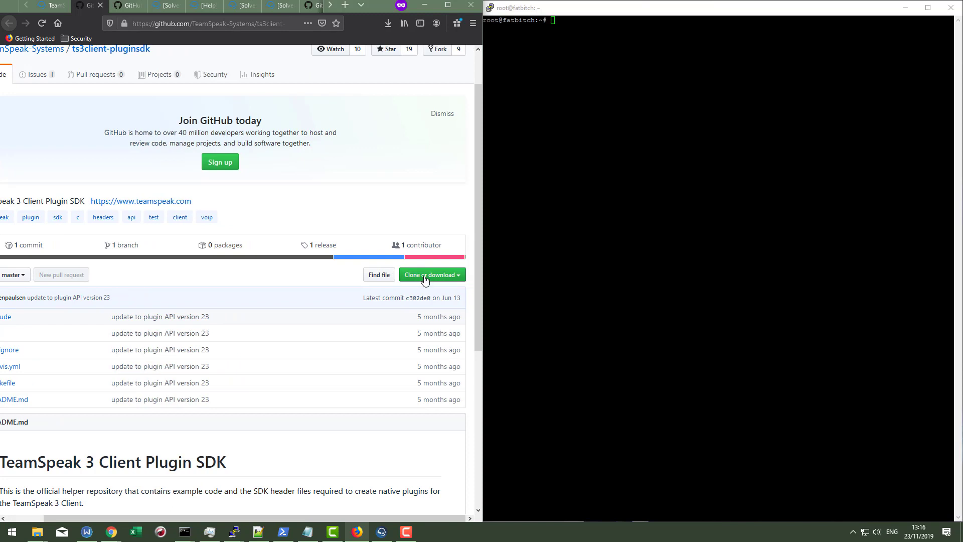
{"action": "left_click", "coordinate": [430, 274]}
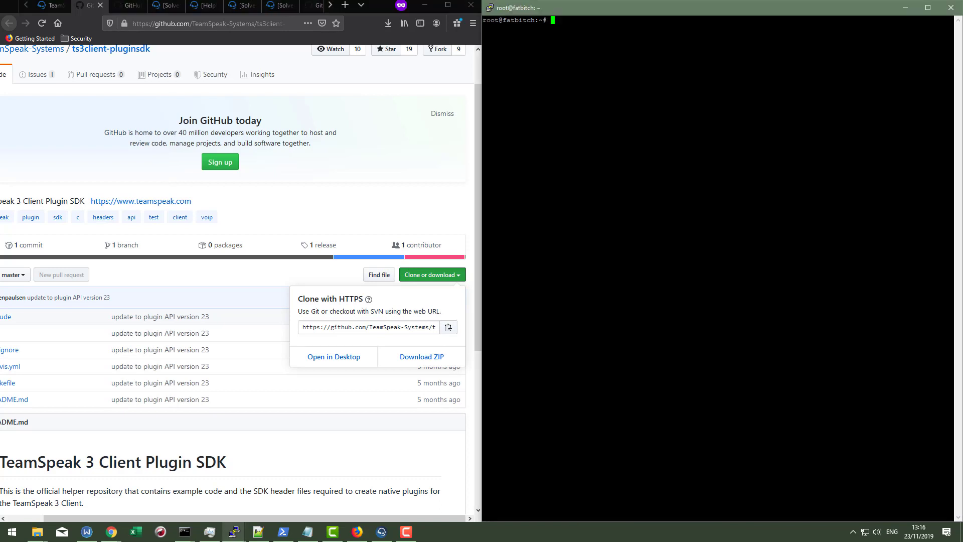
Git clone ts3client-pluginsdk, cd into ts3client-pluginsdk/ and cat README.md
{"action": "type", "text": "git clone https://github.com/TeamSpeak-Systems/ts3client-pluginsdk.git"}
{"action": "type", "text": "ls"}
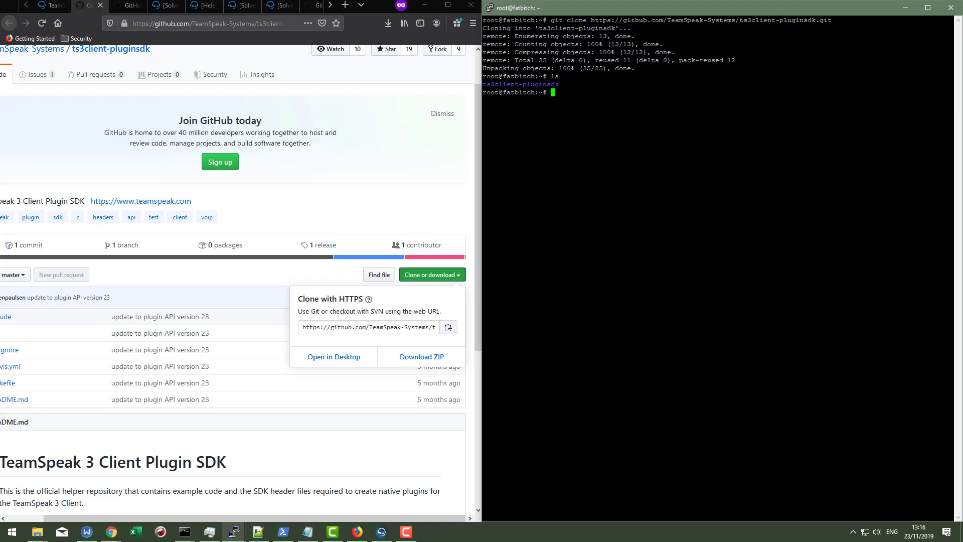
{"action": "type", "text": "cd ts3client-pluginsdk/"}
{"action": "type", "text": "ls"}
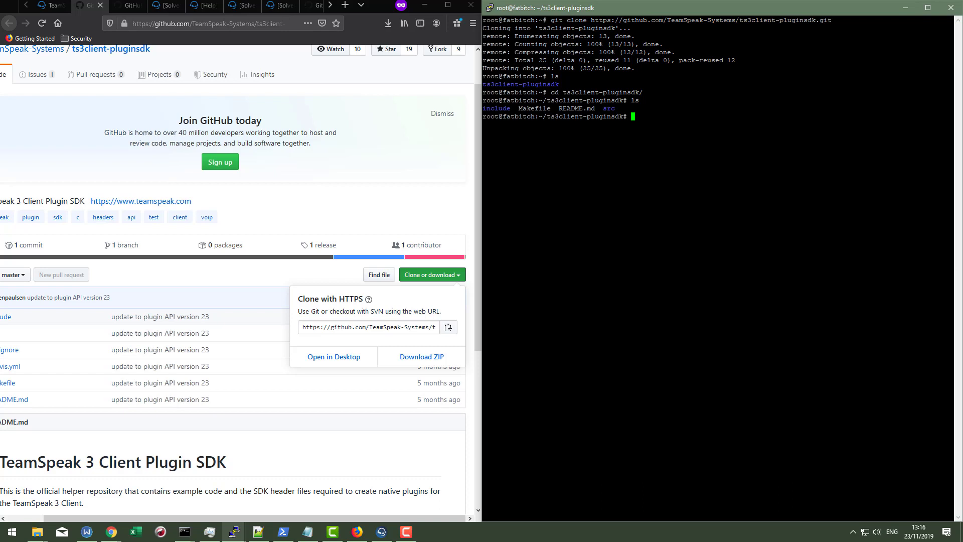
{"action": "type", "text": "cat README.md"}
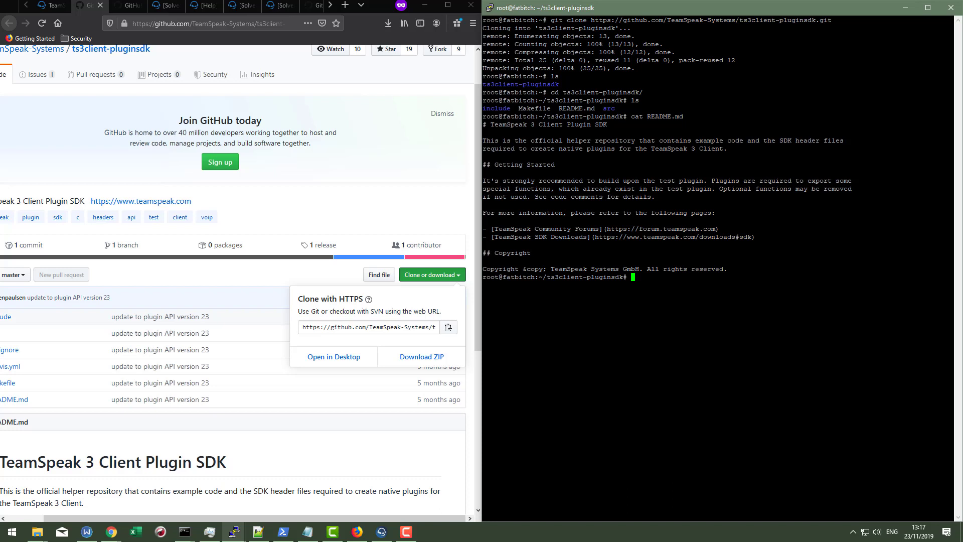
Print the ts3client-pluginsdk Makefile with cat Makefile
{"action": "type", "text": "cat Makefile"}
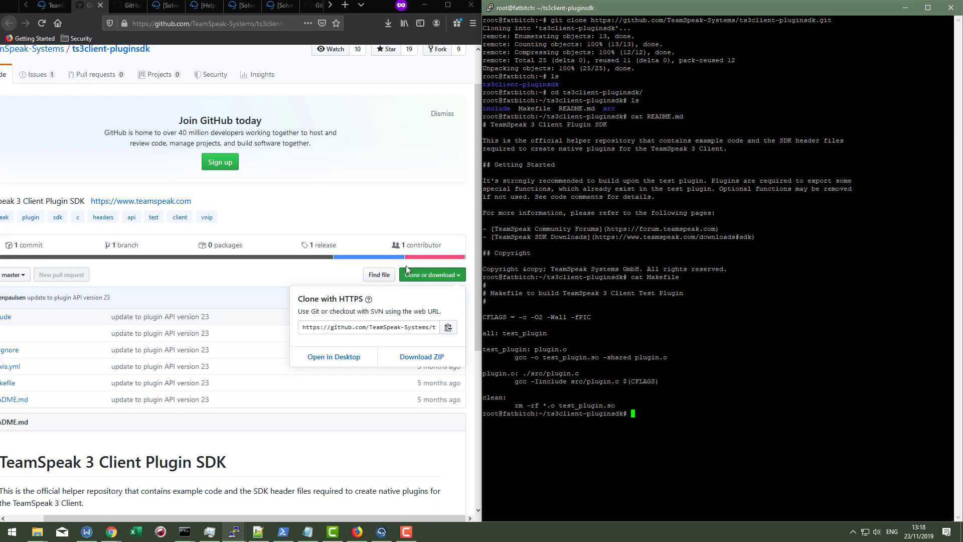
Run apt install gcc, then switch to the forum thread on compiling plugins
{"action": "type", "text": "a"}
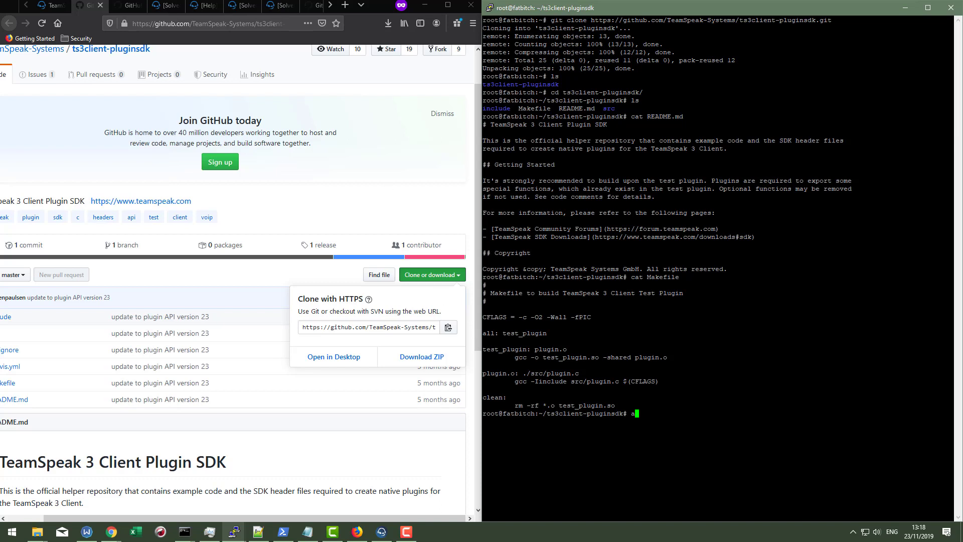
{"action": "type", "text": "pt install gcc"}
{"action": "type", "text": "Y"}
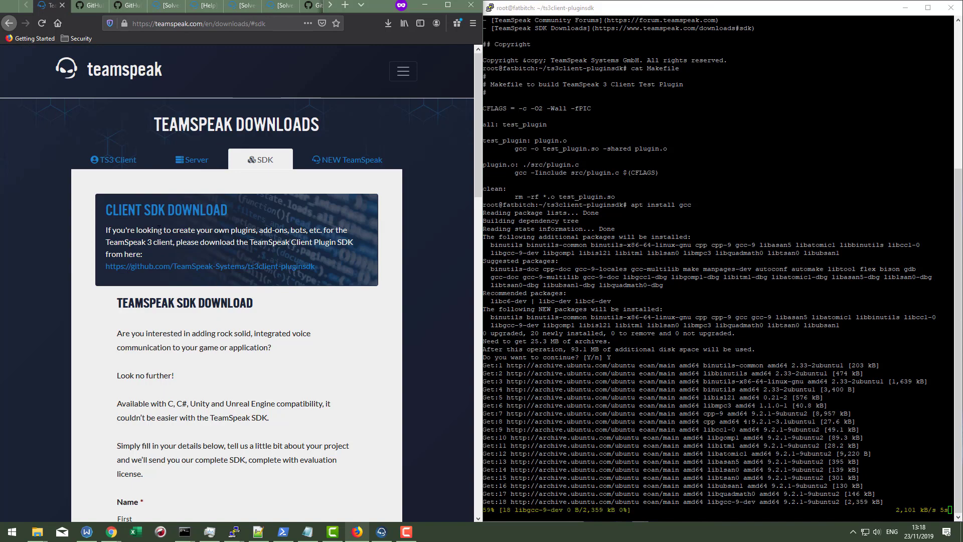
{"action": "left_click", "coordinate": [210, 266]}
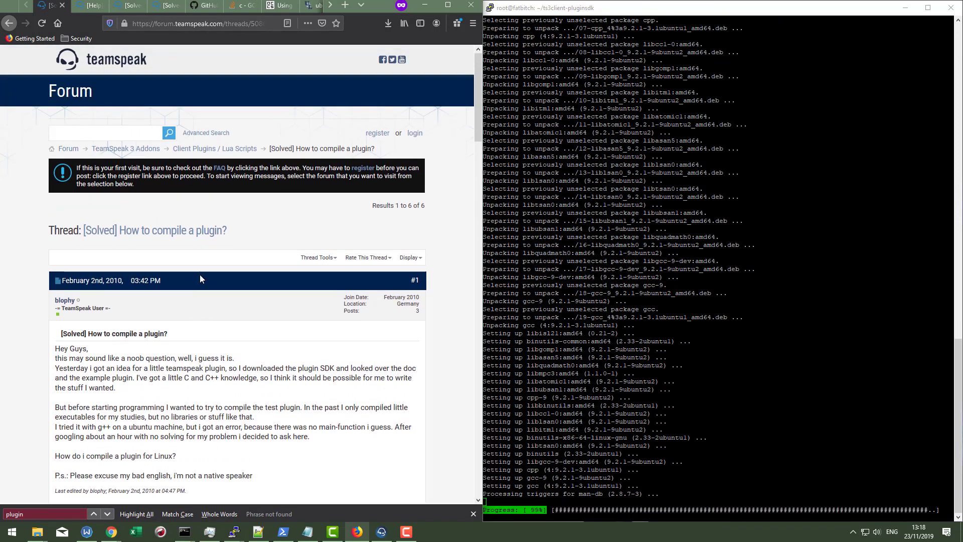
Read the libc6-dev answers and the plugins-failing thread, ending on the make guide
{"action": "scroll", "scroll_direction": "down", "scroll_amount": 3}
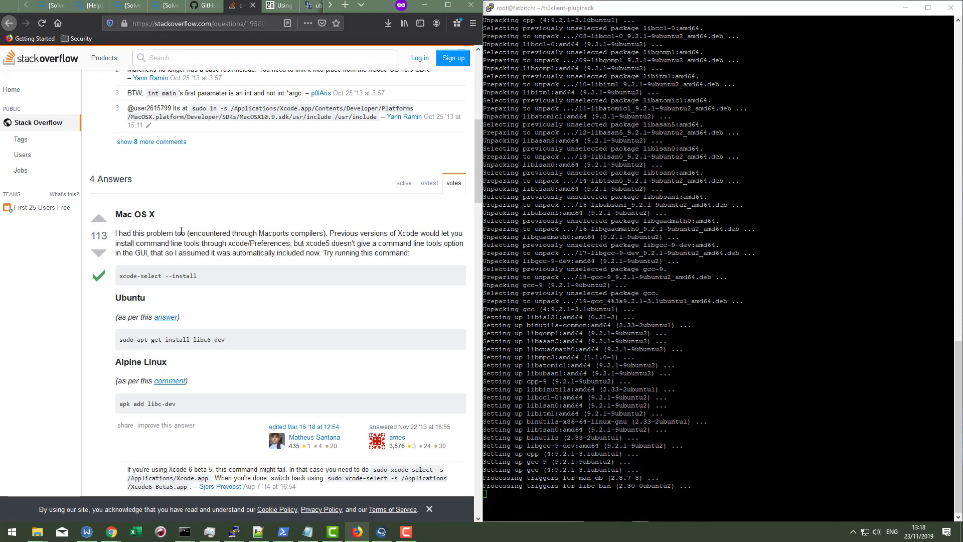
{"action": "scroll", "scroll_direction": "down", "scroll_amount": 3}
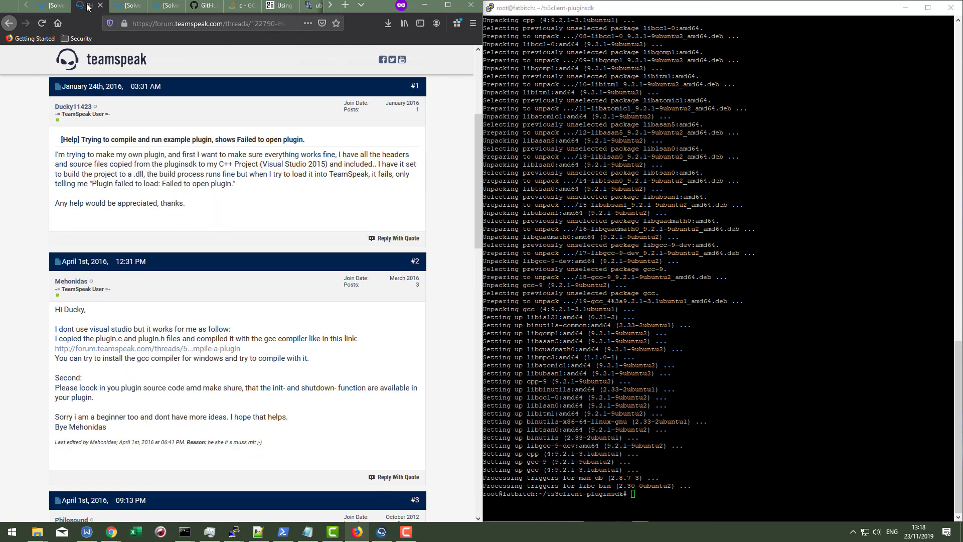
{"action": "left_click", "coordinate": [74, 6]}
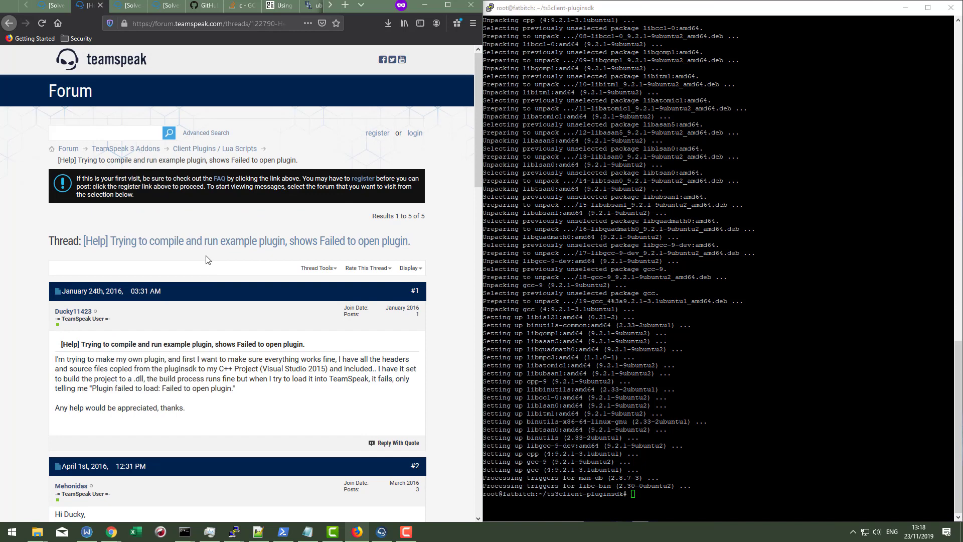
{"action": "scroll", "scroll_direction": "down", "scroll_amount": 3}
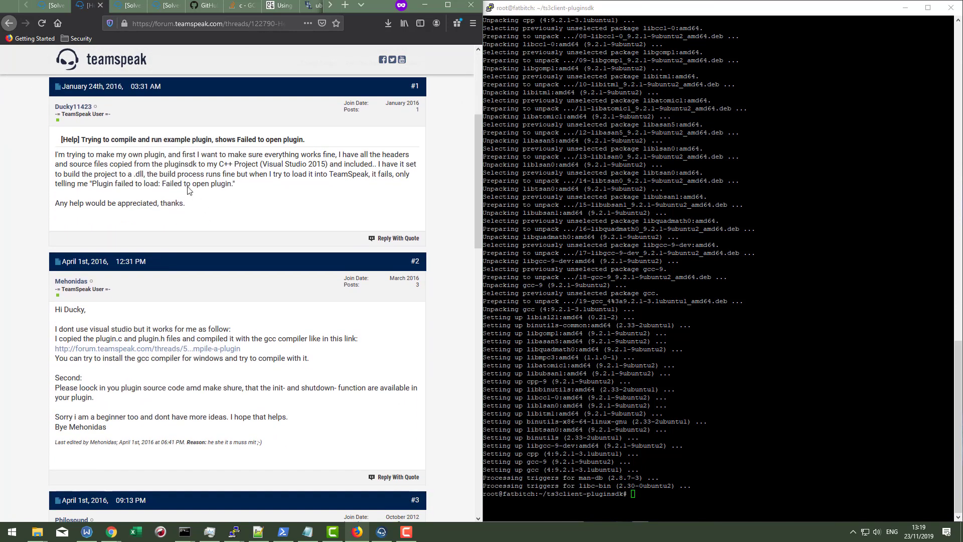
{"action": "scroll", "scroll_direction": "down", "scroll_amount": 3}
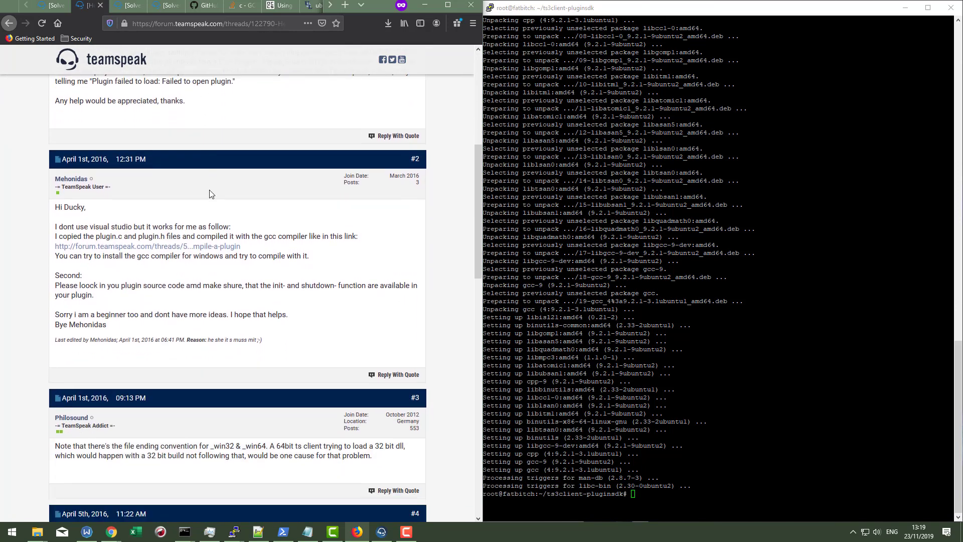
{"action": "scroll", "scroll_direction": "down", "scroll_amount": 3}
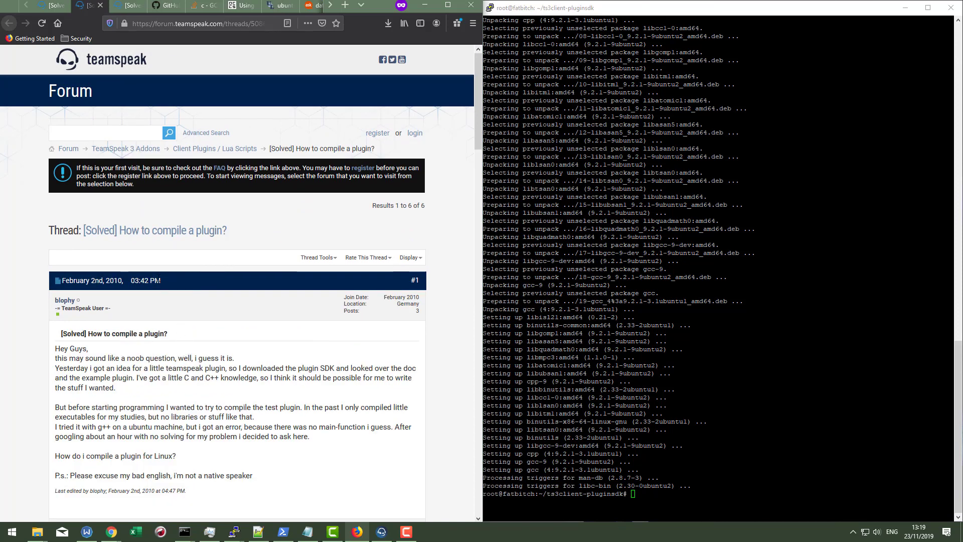
{"action": "scroll", "scroll_direction": "down", "scroll_amount": 3}
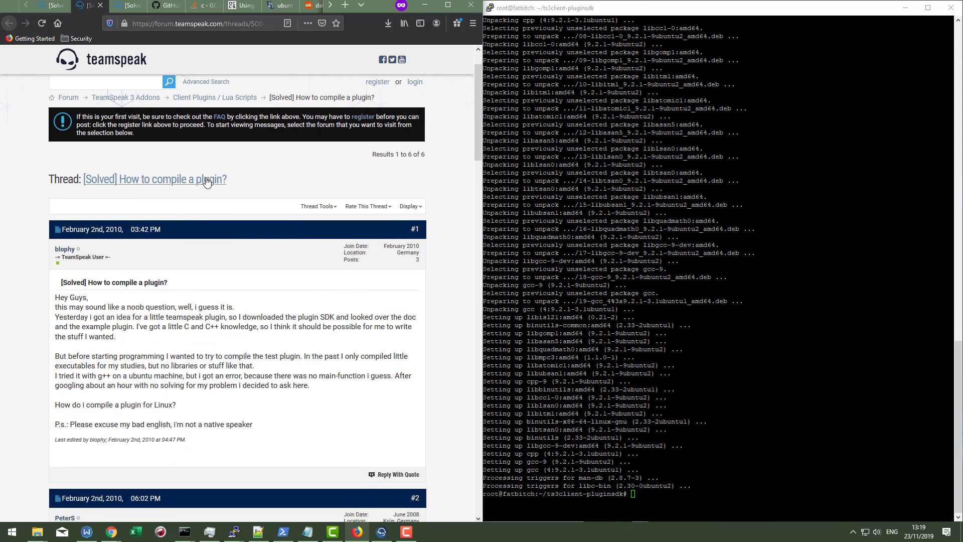
{"action": "scroll", "scroll_direction": "down", "scroll_amount": 3}
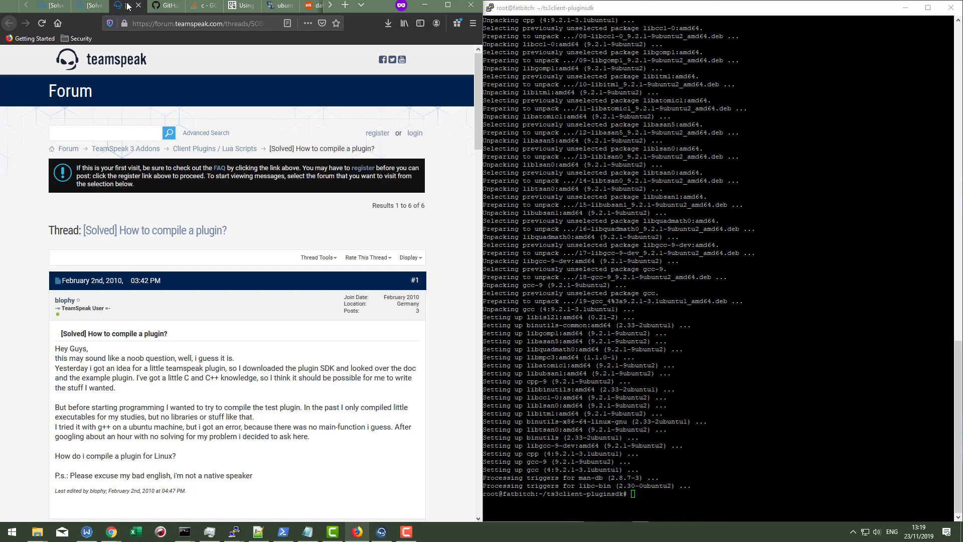
{"action": "left_click", "coordinate": [153, 5]}
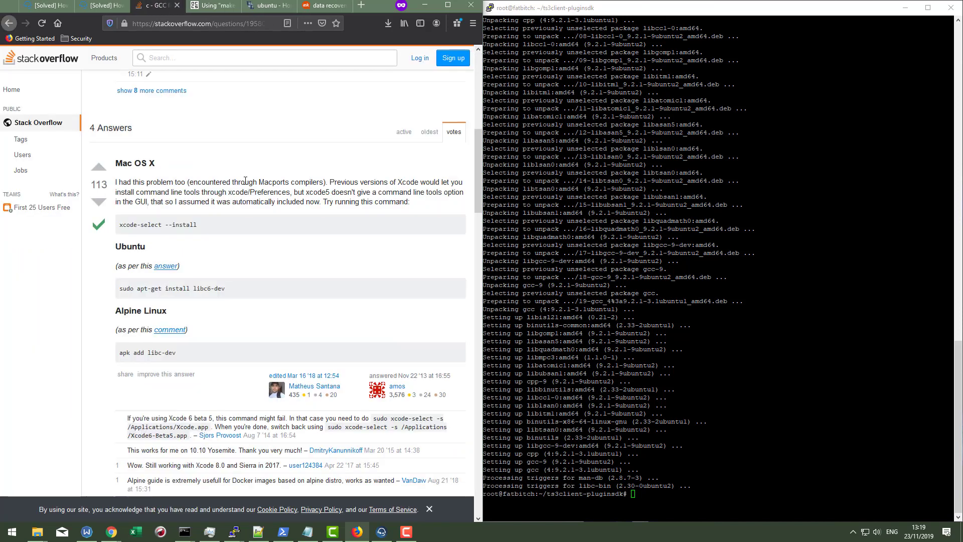
{"action": "left_click", "coordinate": [212, 6]}
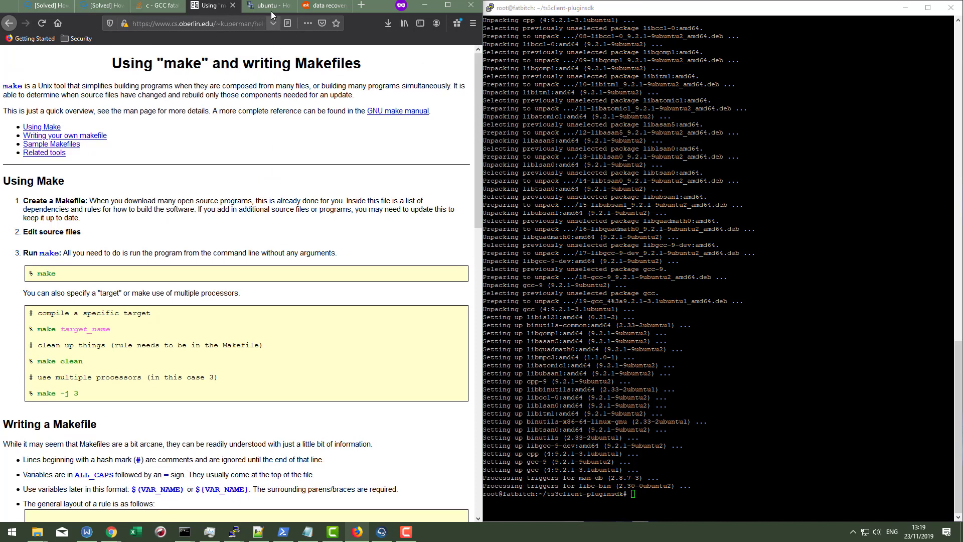
Scroll through the Using Make section, then move to the deleted-files recovery answer
{"action": "scroll", "scroll_direction": "down", "scroll_amount": 3}
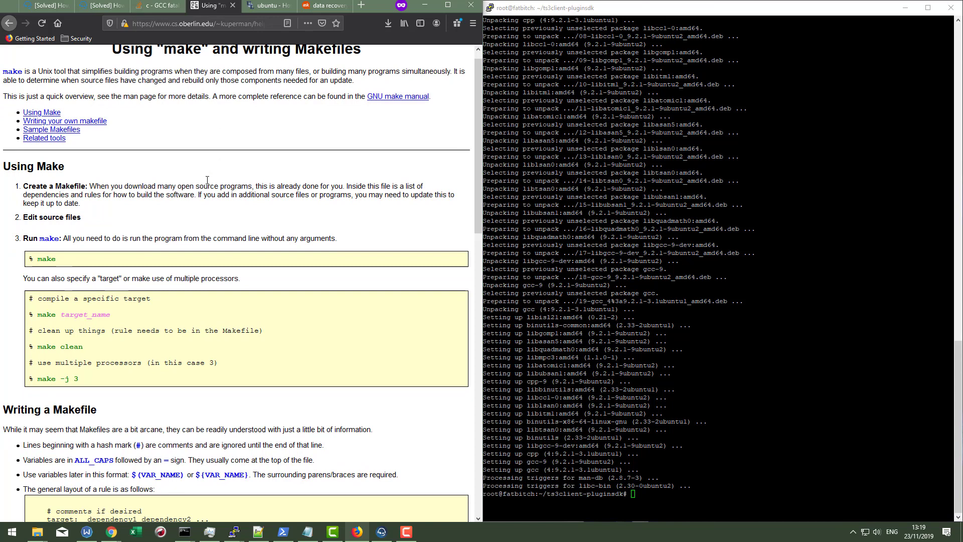
{"action": "scroll", "scroll_direction": "down", "scroll_amount": 3}
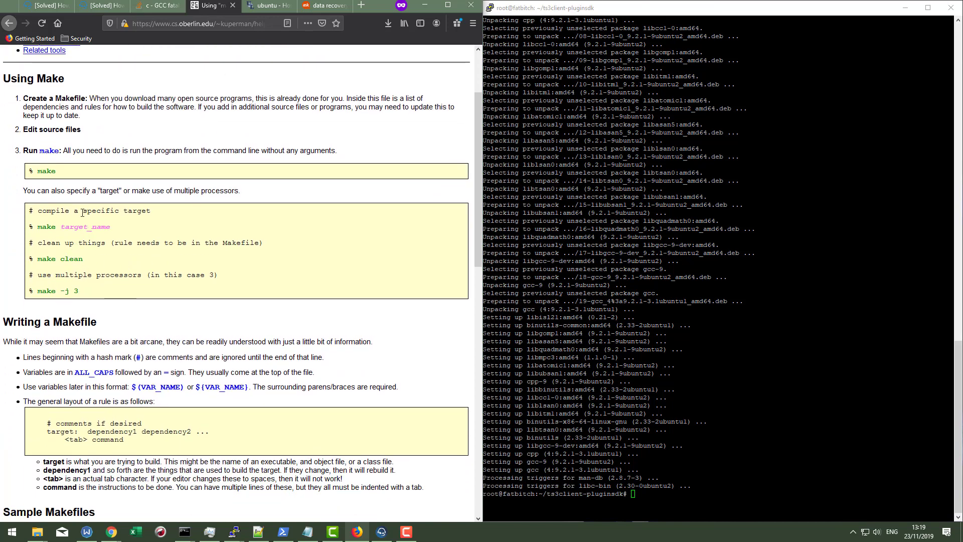
{"action": "mouse_move", "coordinate": [172, 192]}
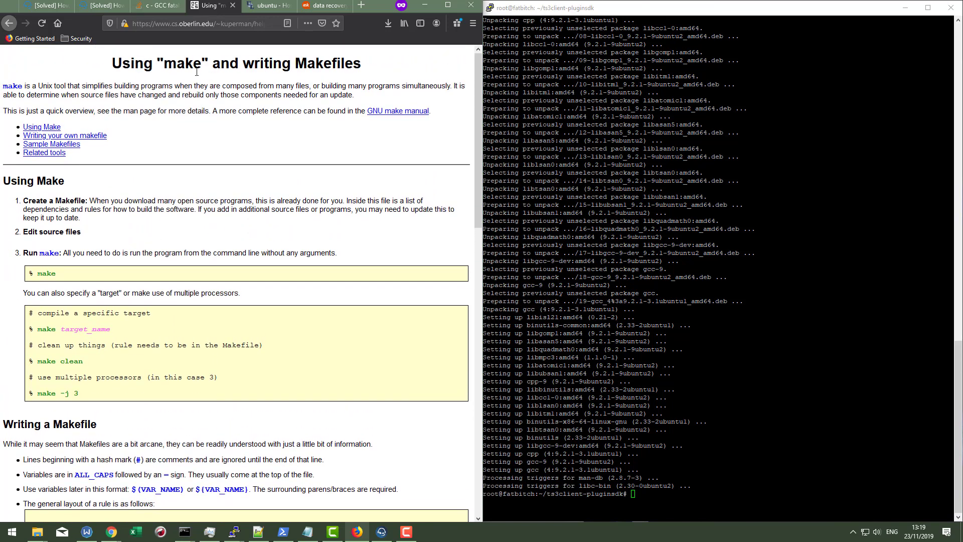
{"action": "scroll", "scroll_direction": "down", "scroll_amount": 3}
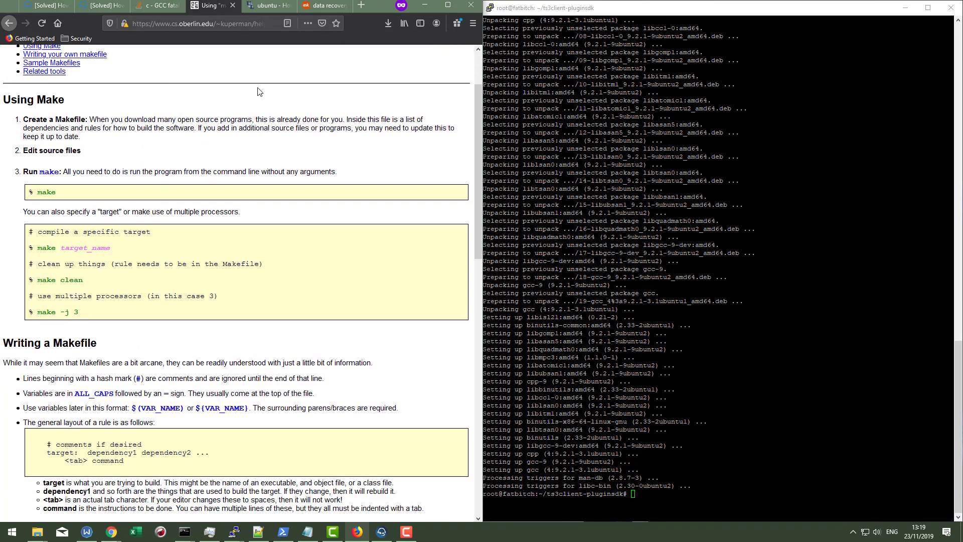
{"action": "left_click", "coordinate": [323, 6]}
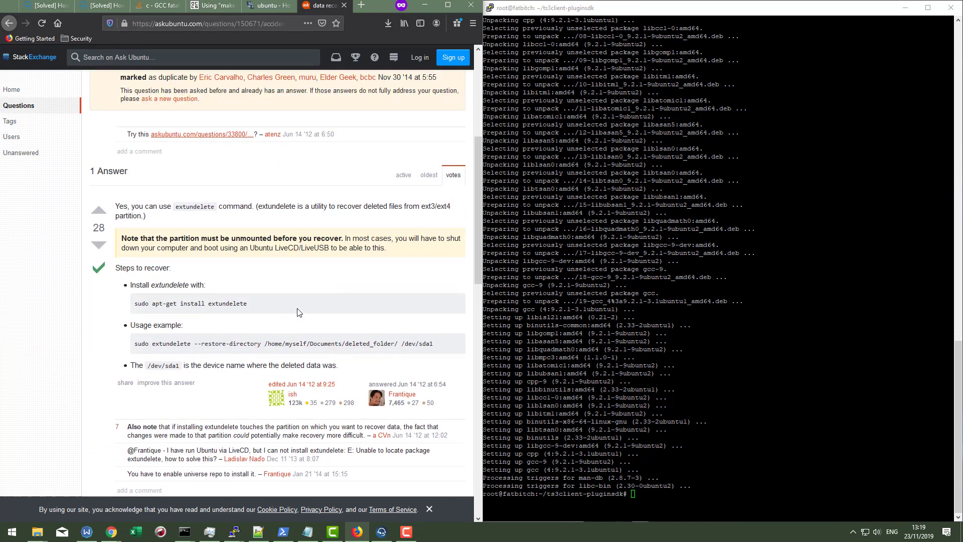
Scroll the file-recovery answer, then close that unrelated question page
{"action": "scroll", "scroll_direction": "up", "scroll_amount": 3}
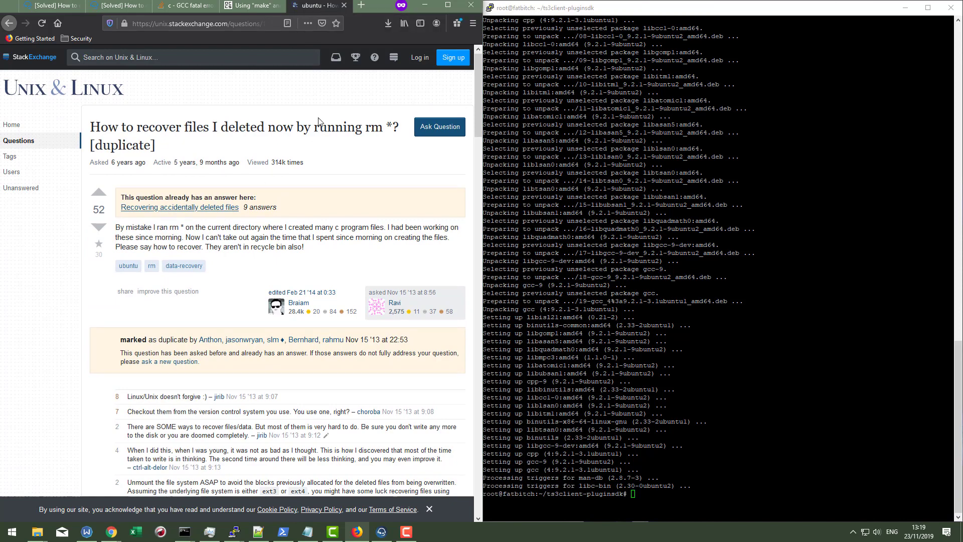
{"action": "scroll", "scroll_direction": "down", "scroll_amount": 3}
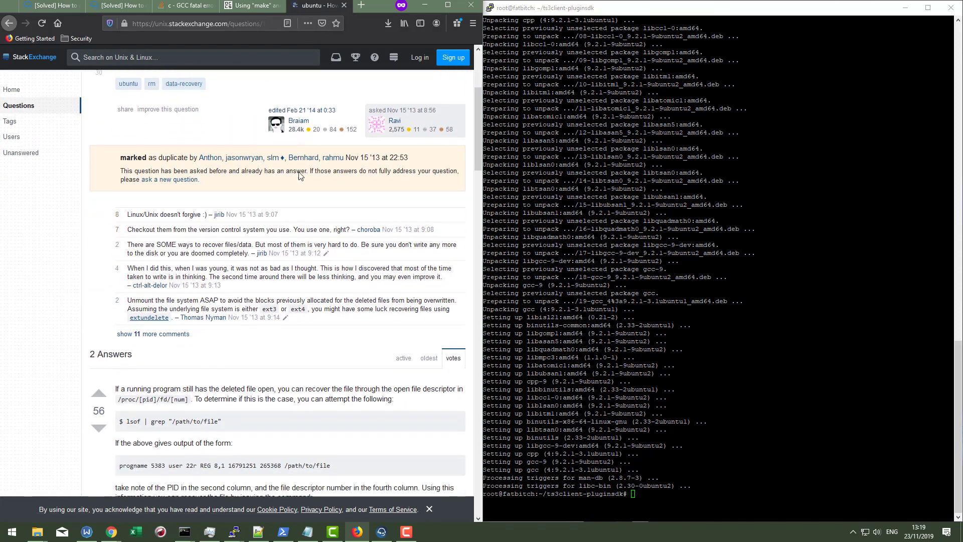
{"action": "scroll", "scroll_direction": "down", "scroll_amount": 3}
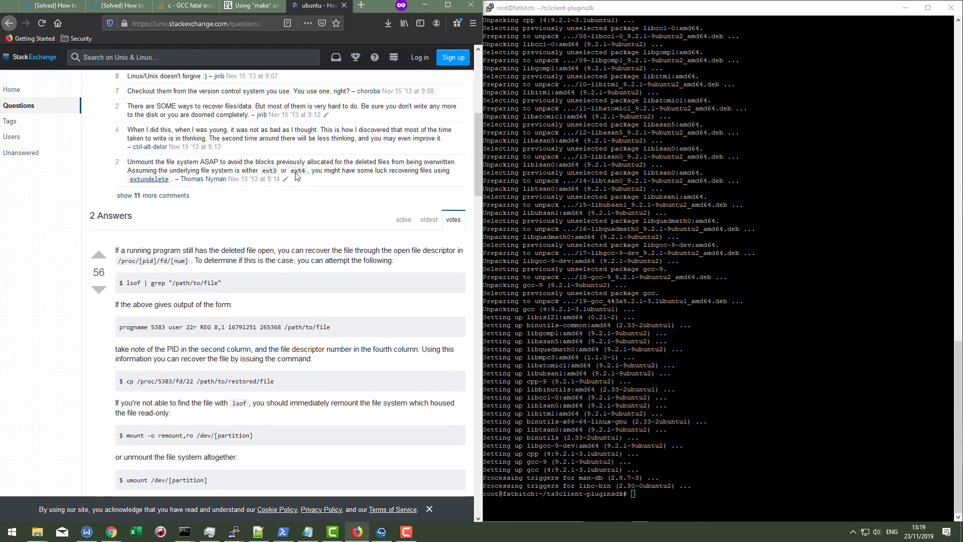
{"action": "scroll", "scroll_direction": "down", "scroll_amount": 3}
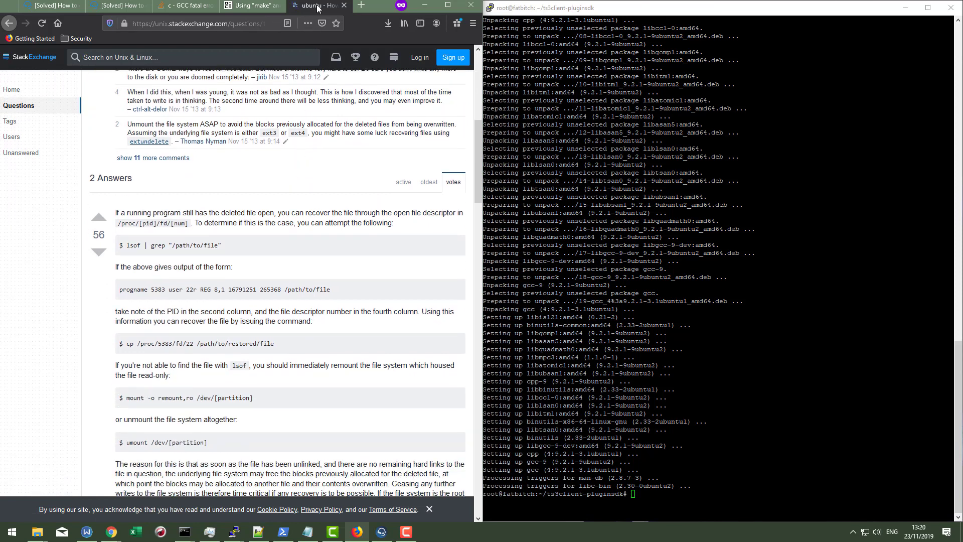
{"action": "left_click", "coordinate": [307, 6]}
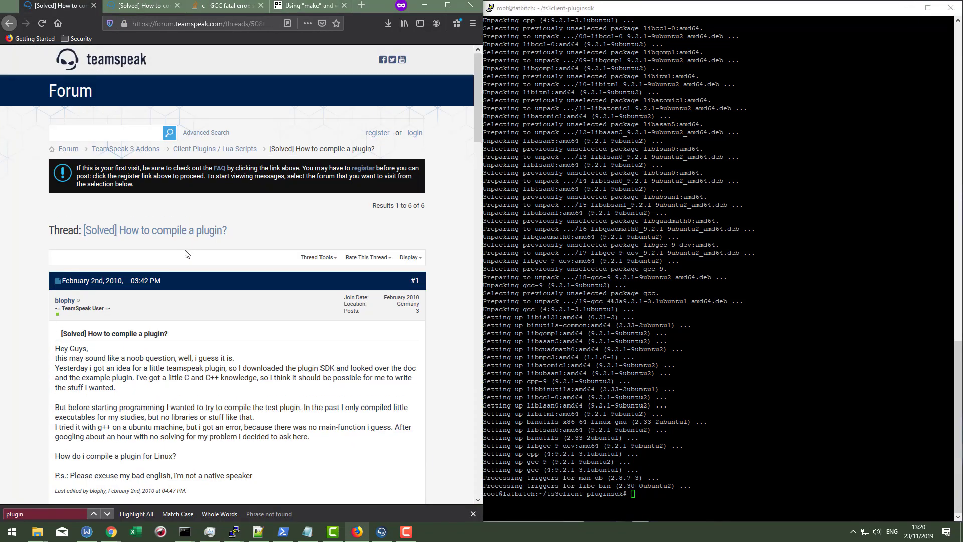
Scroll '[Solved] How to compile a plugin?' down to PeterS's reply with the gcc commands
{"action": "left_click", "coordinate": [144, 5]}
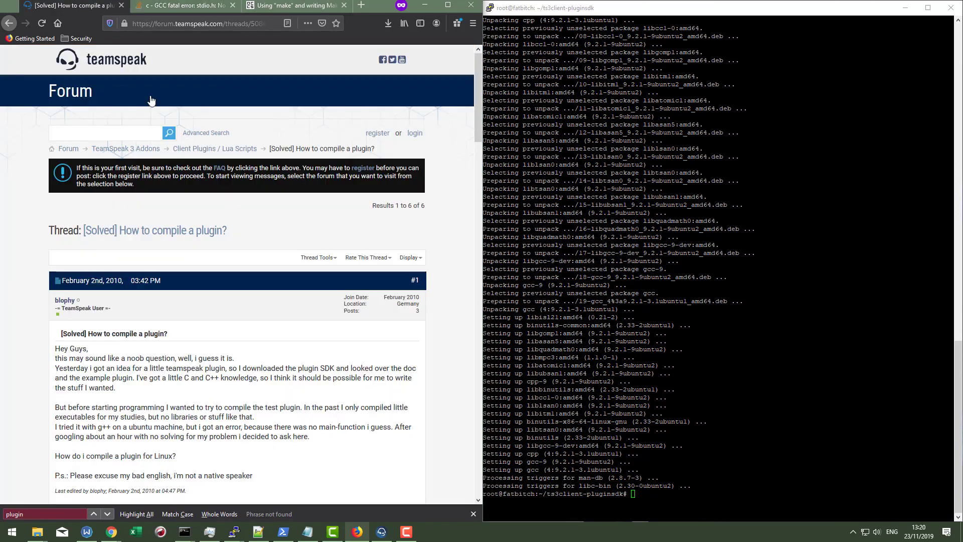
{"action": "scroll", "scroll_direction": "down", "scroll_amount": 3}
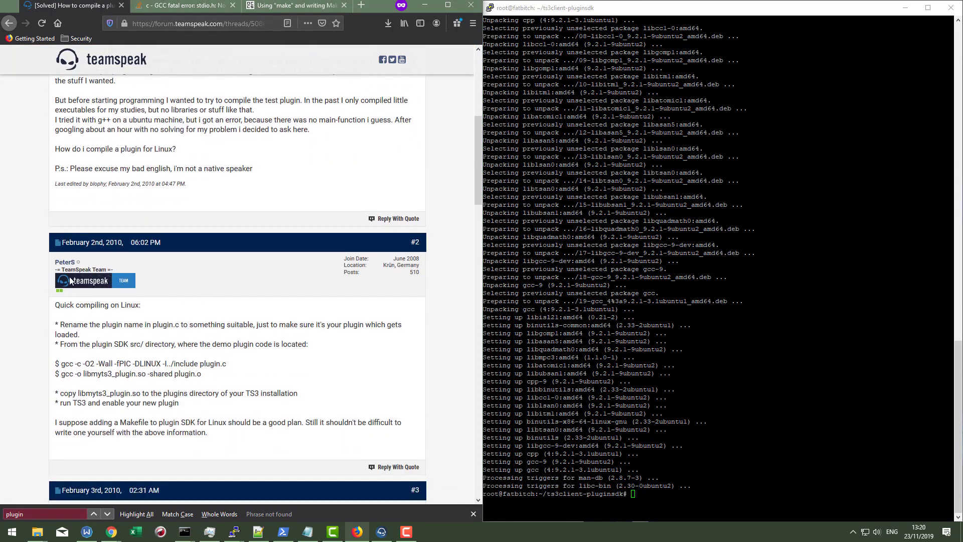
{"action": "scroll", "scroll_direction": "down", "scroll_amount": 3}
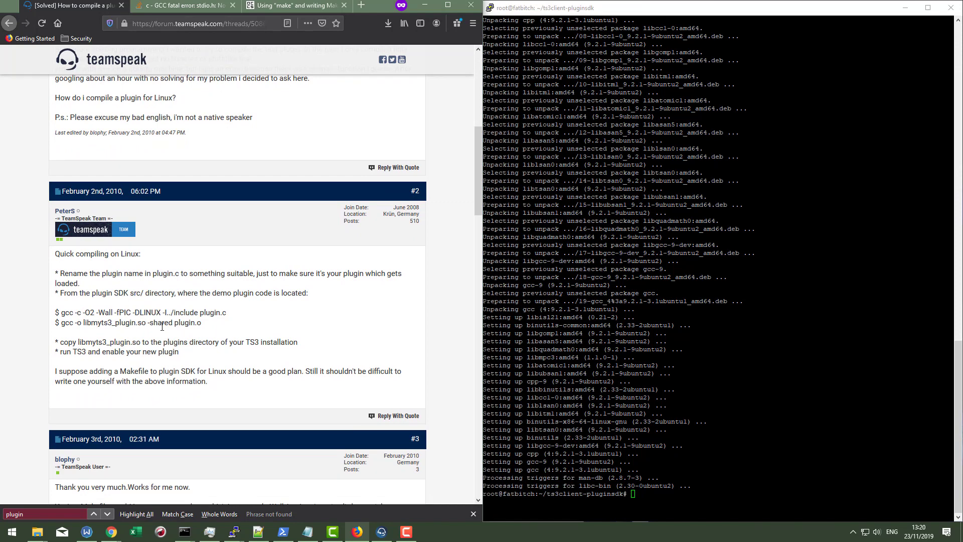
Enter src and run the forum's gcc command on plugin.c, which fails on missing stdio.h
{"action": "type", "text": "cd s"}
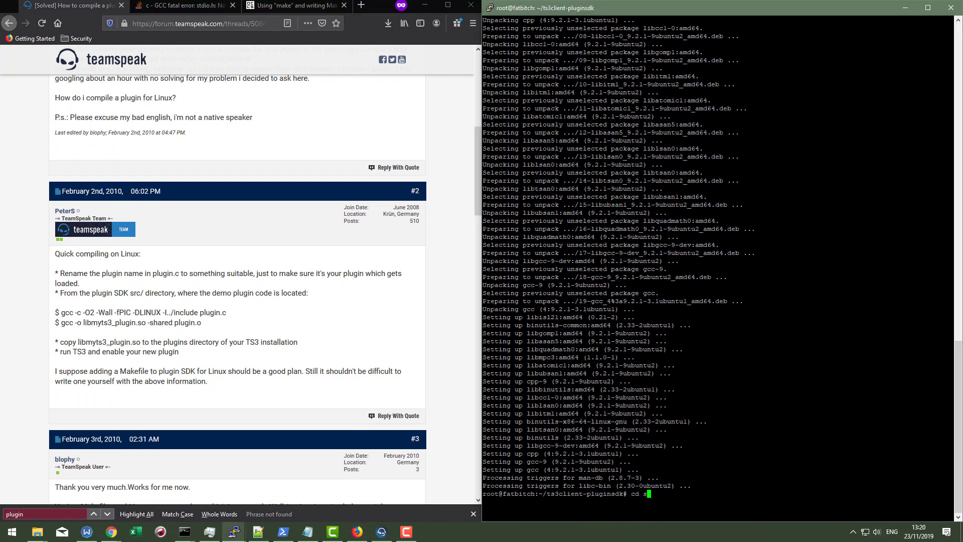
{"action": "key", "text": "Return"}
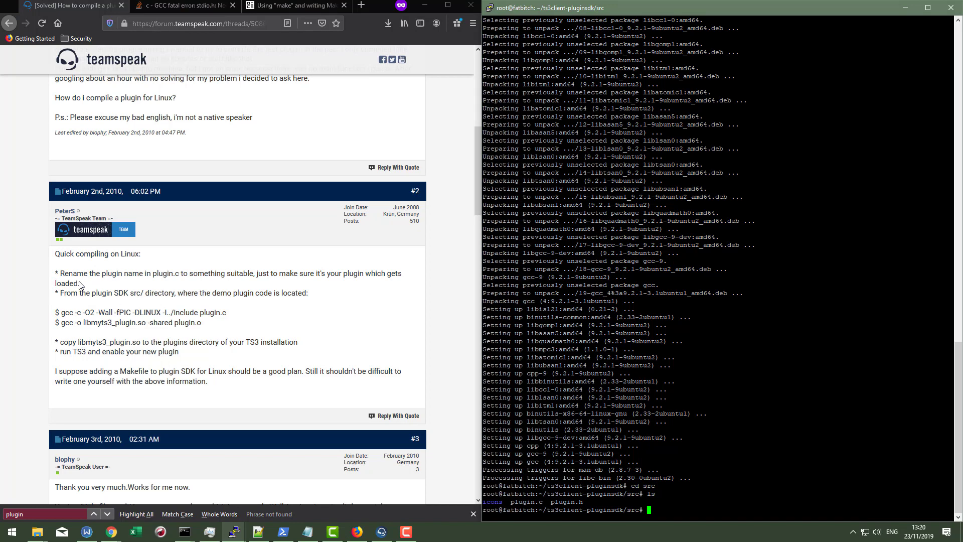
{"action": "left_click_drag", "start_coordinate": [60, 312], "coordinate": [191, 312]}
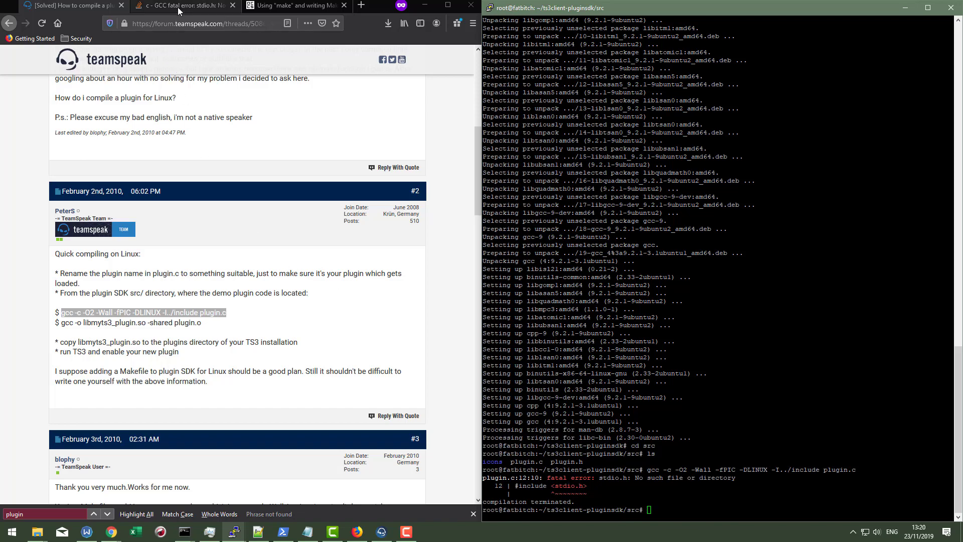
Install libc6-dev with 'sudo apt-get install libc6-dev' from the stdio.h error page, confirming Y
{"action": "left_click", "coordinate": [184, 5]}
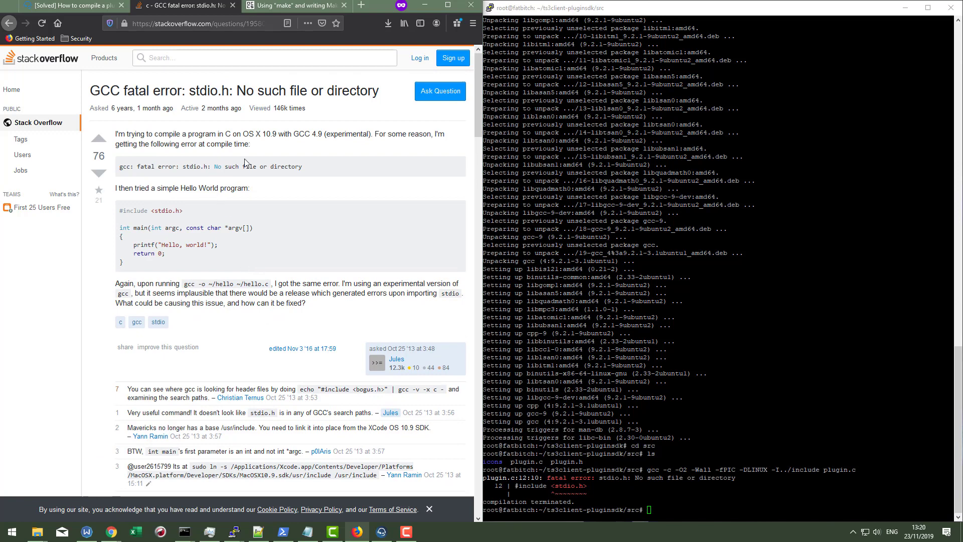
{"action": "scroll", "scroll_direction": "down", "scroll_amount": 3}
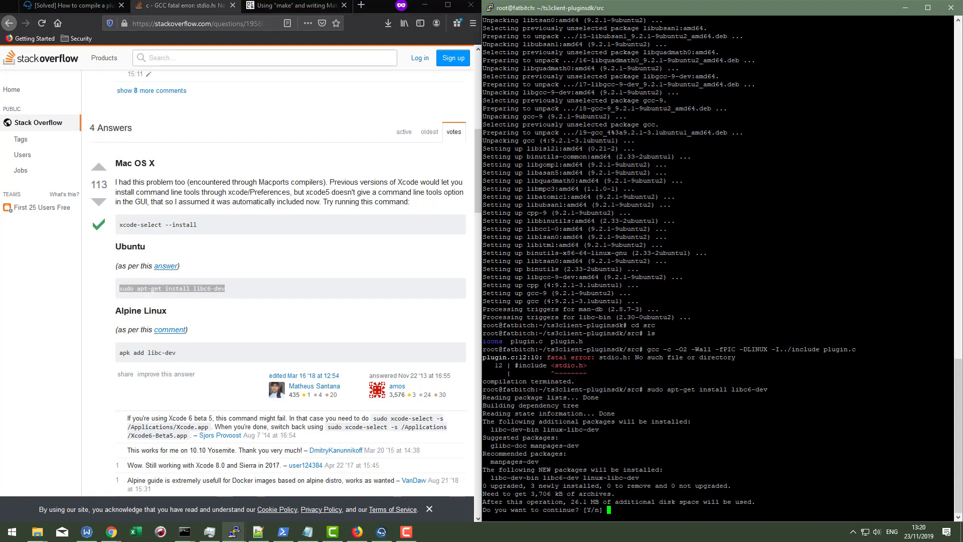
{"action": "type", "text": "Y"}
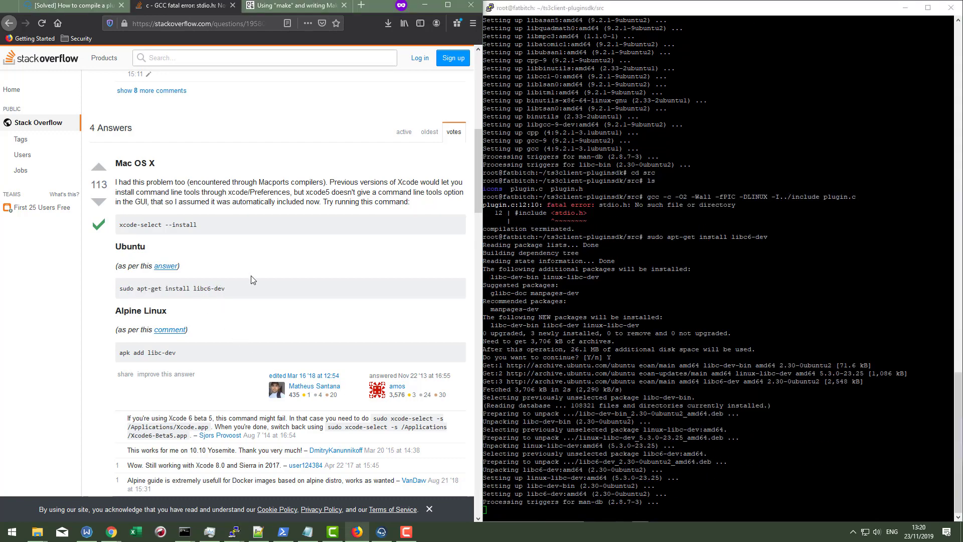
{"action": "scroll", "scroll_direction": "down", "scroll_amount": 3}
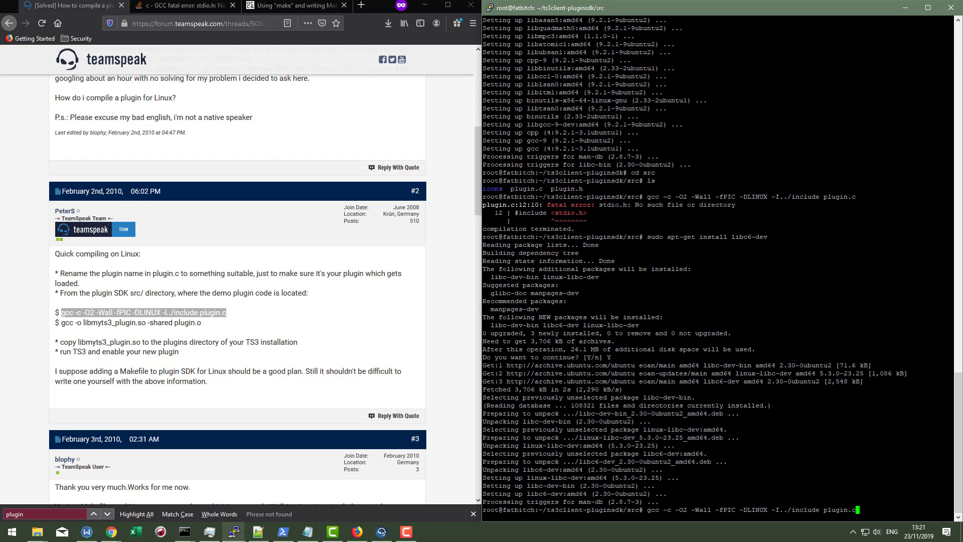
Recompile plugin.c into plugin.o, link it into libmyts3_plugin.so, and list the src folder
{"action": "key", "text": "Return"}
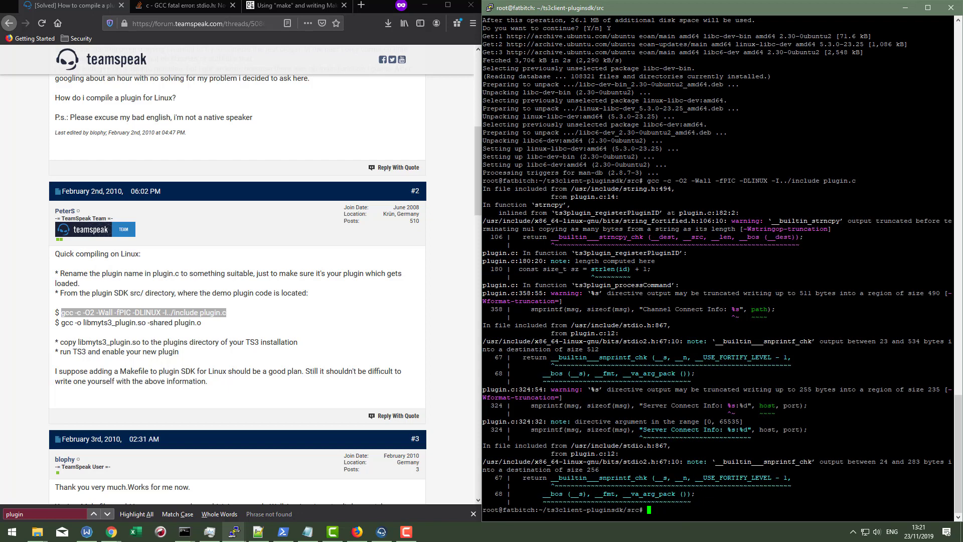
{"action": "type", "text": "1"}
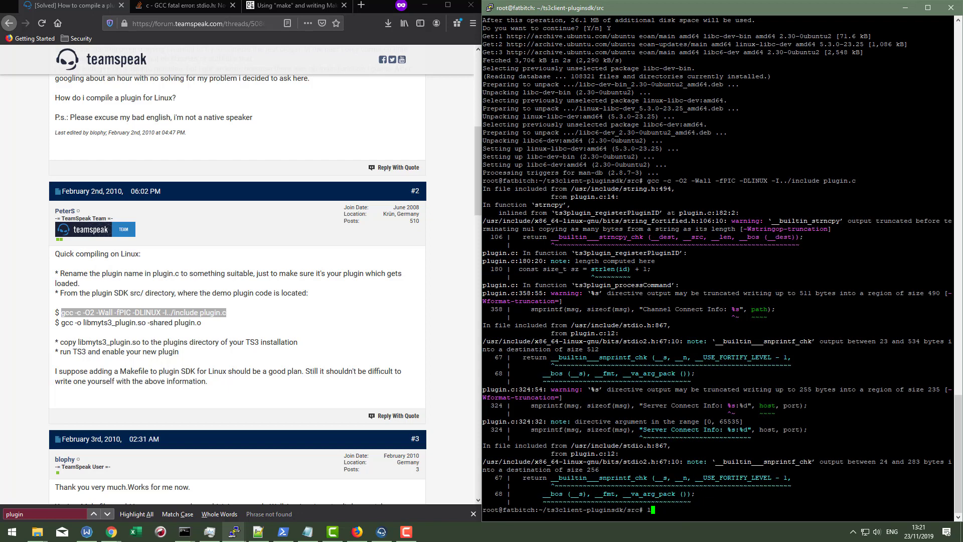
{"action": "type", "text": "ls"}
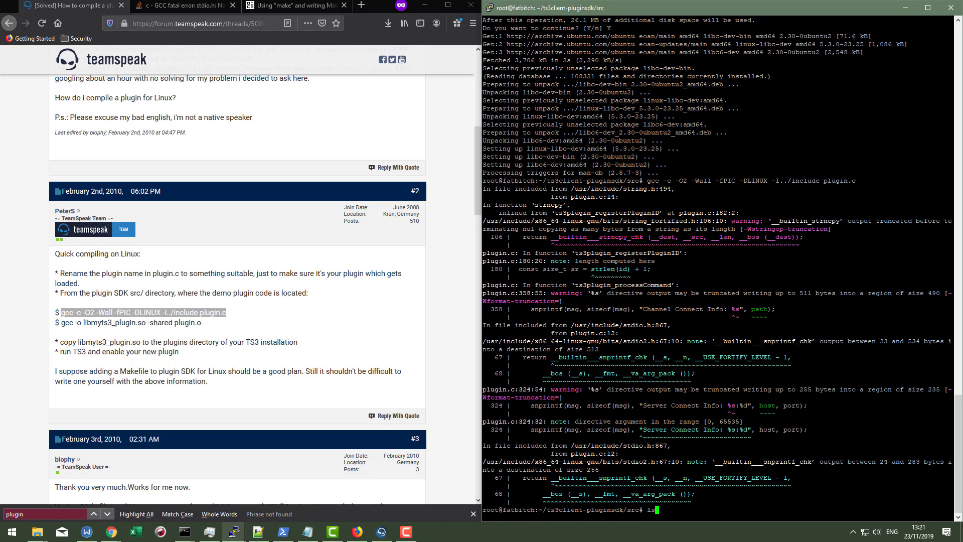
{"action": "key", "text": "Return"}
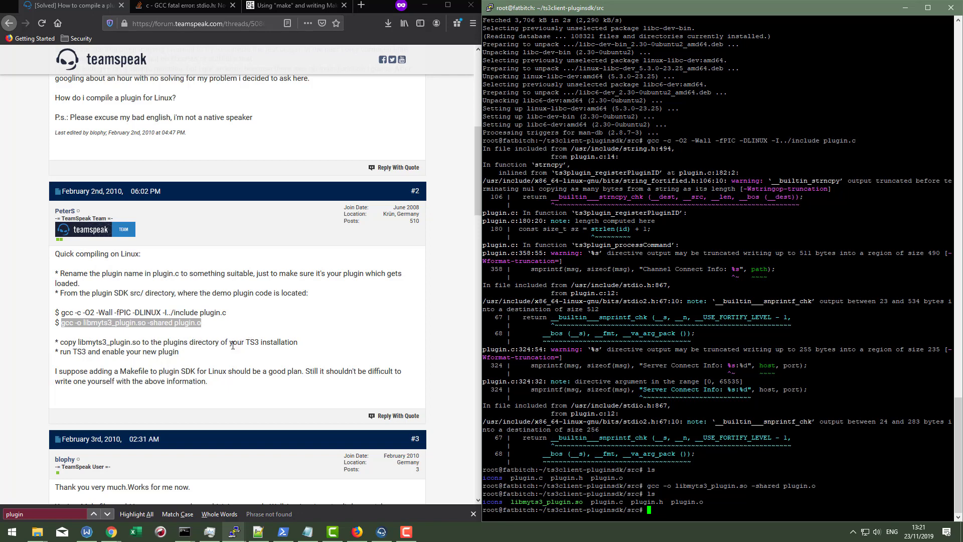
{"action": "mouse_move", "coordinate": [63, 366]}
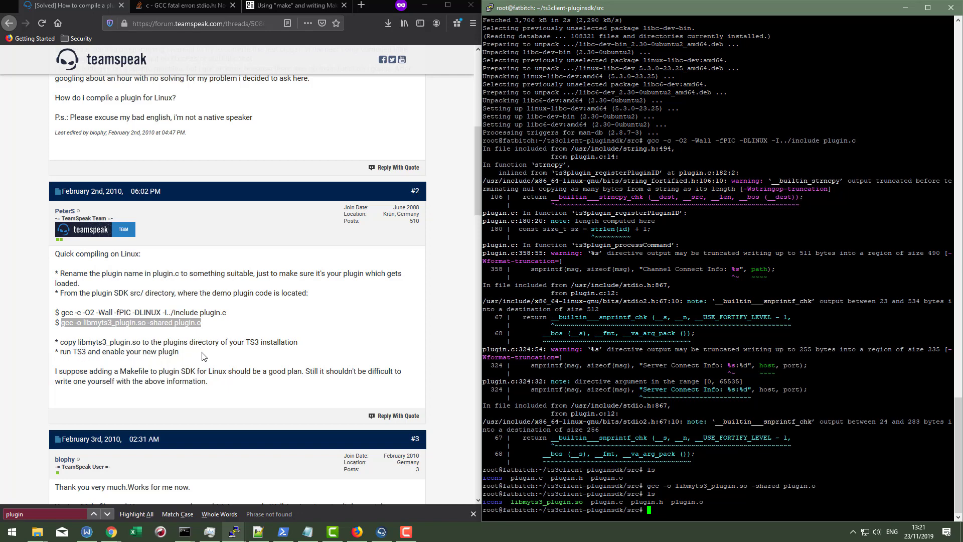
{"action": "scroll", "scroll_direction": "down", "scroll_amount": 3}
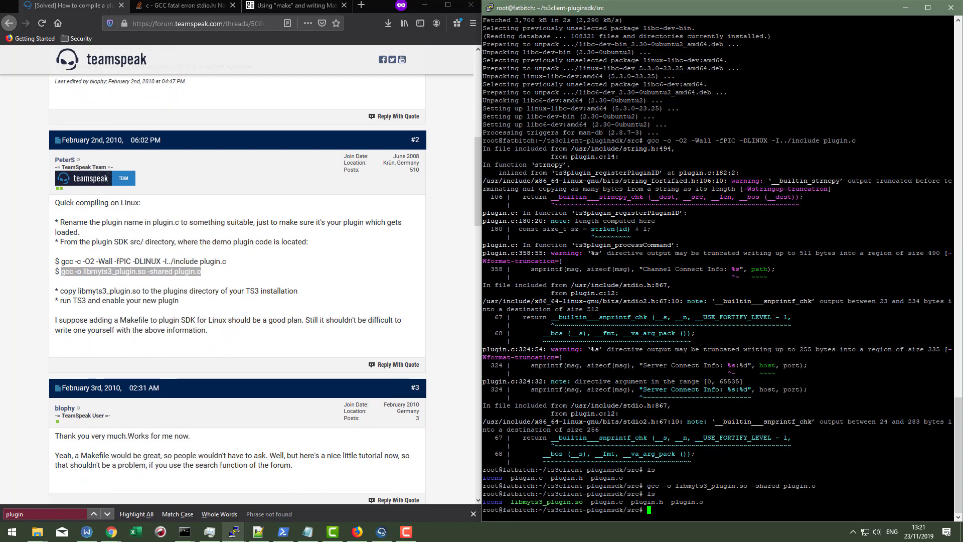
Return to the SDK root, print the Makefile, try make clean, and type apt install make
{"action": "type", "text": "cd ../"}
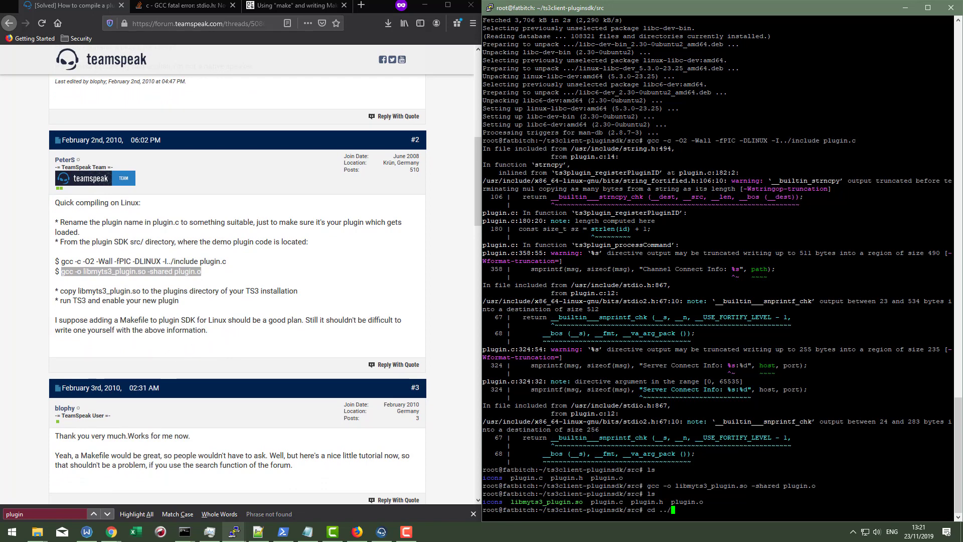
{"action": "type", "text": "cat Makefile"}
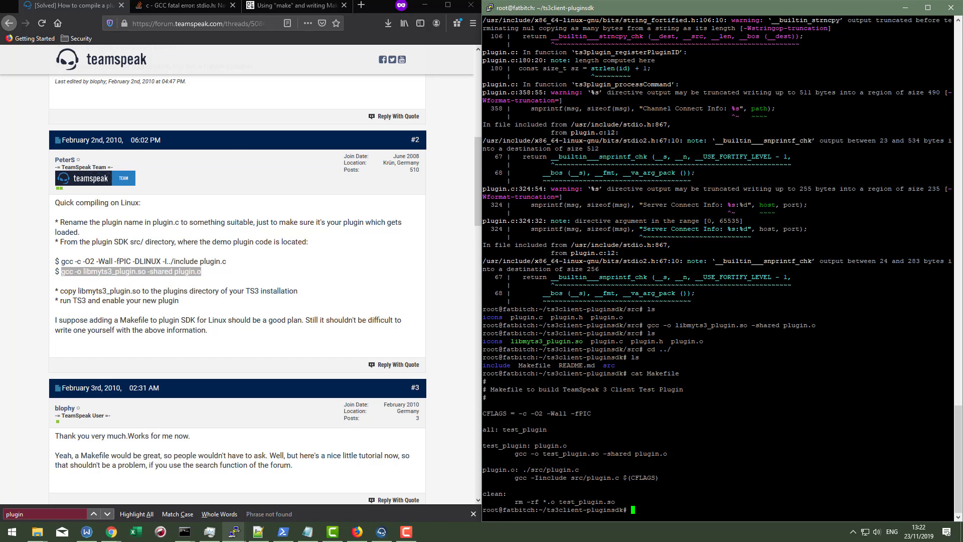
{"action": "type", "text": "ls"}
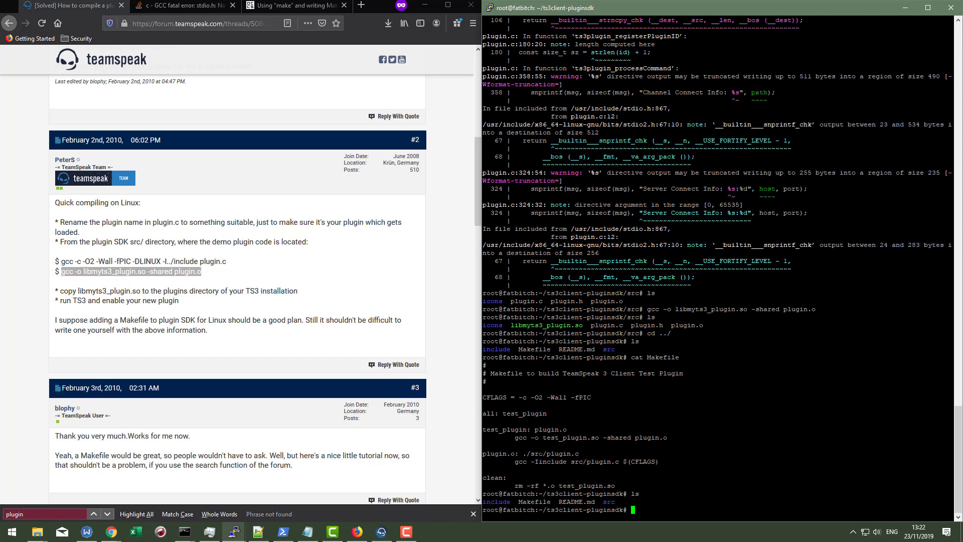
{"action": "type", "text": "make clean"}
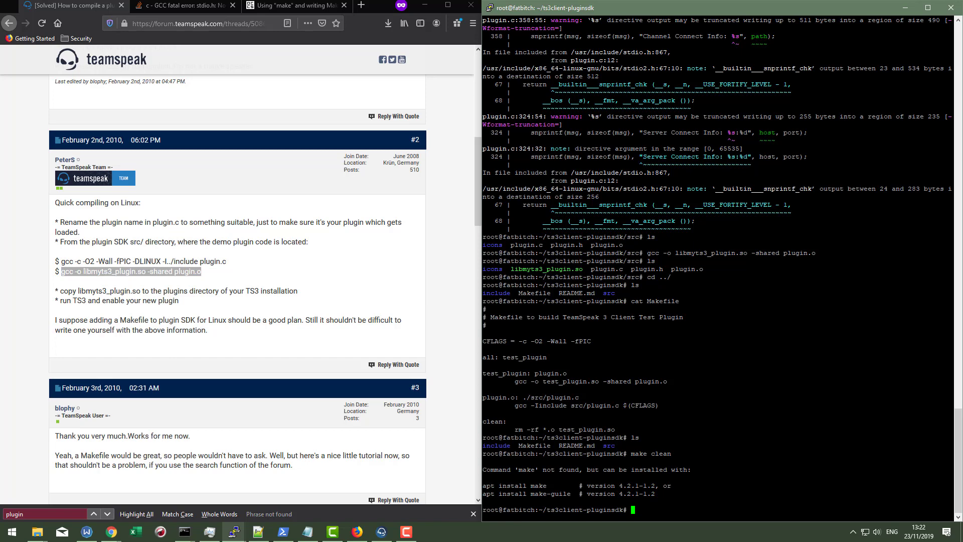
{"action": "type", "text": "apt install make"}
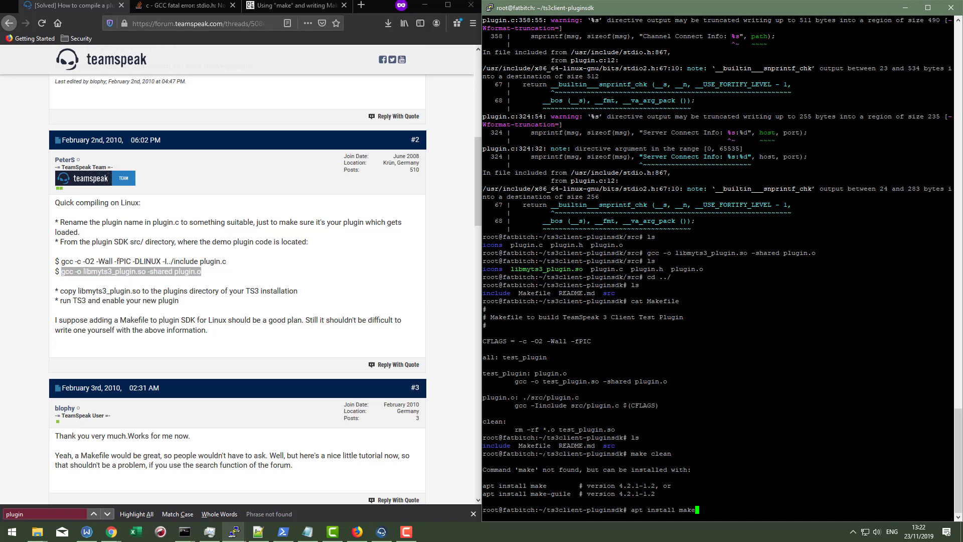
Install make with apt, run make clean, and open the Makefile in nano
{"action": "key", "text": "Return"}
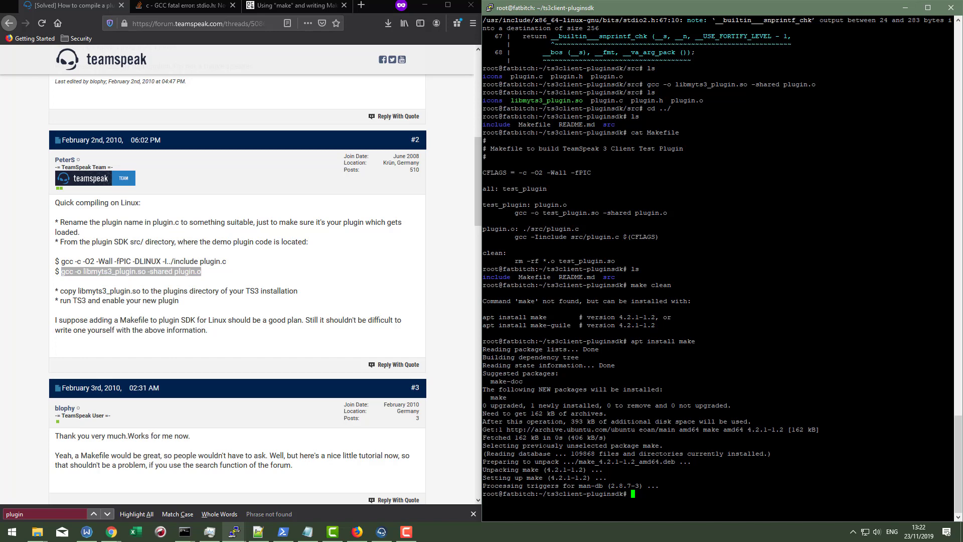
{"action": "type", "text": "make clea"}
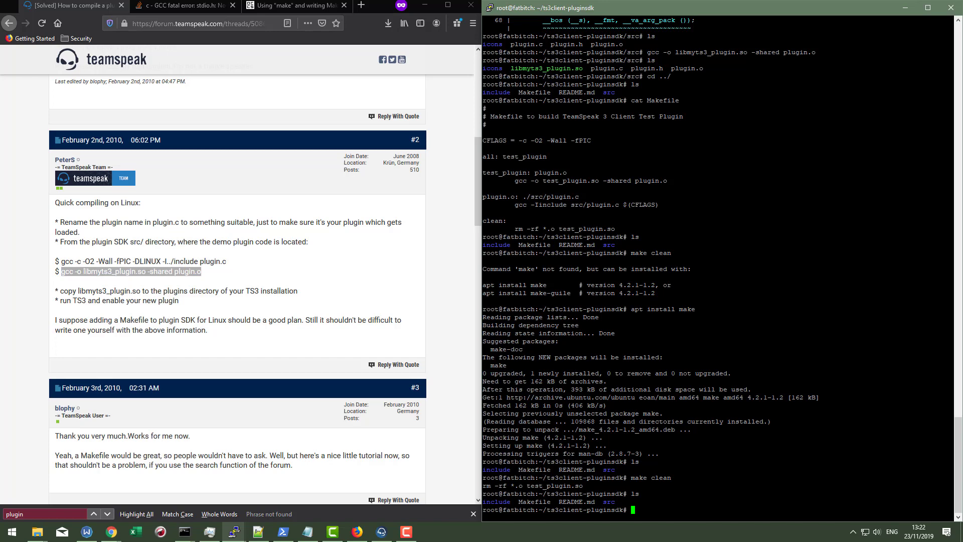
{"action": "type", "text": "nano Mak"}
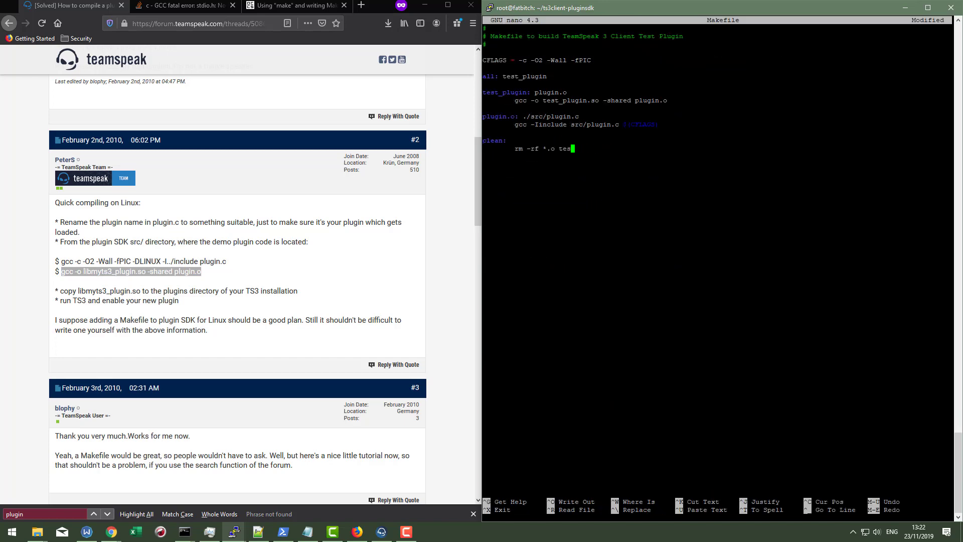
Change the clean rule to rm -rf ./src/*.o and rerun make clean to remove plugin.o
{"action": "key", "text": "BackSpace"}
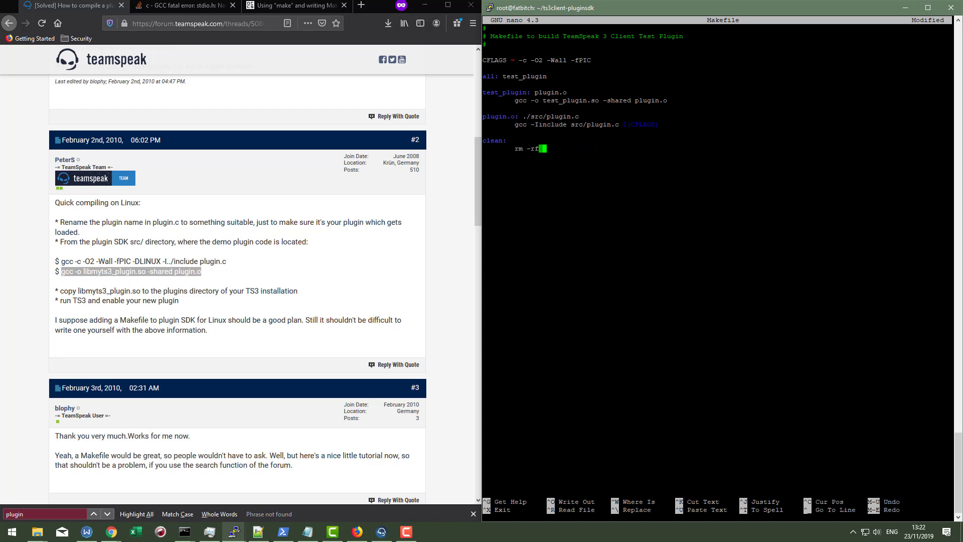
{"action": "type", "text": "./src/"}
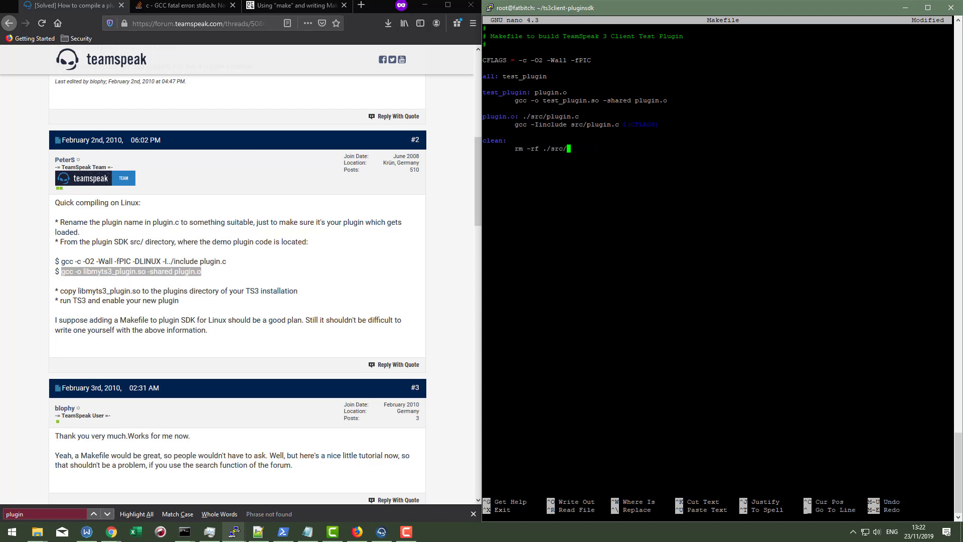
{"action": "type", "text": "*"}
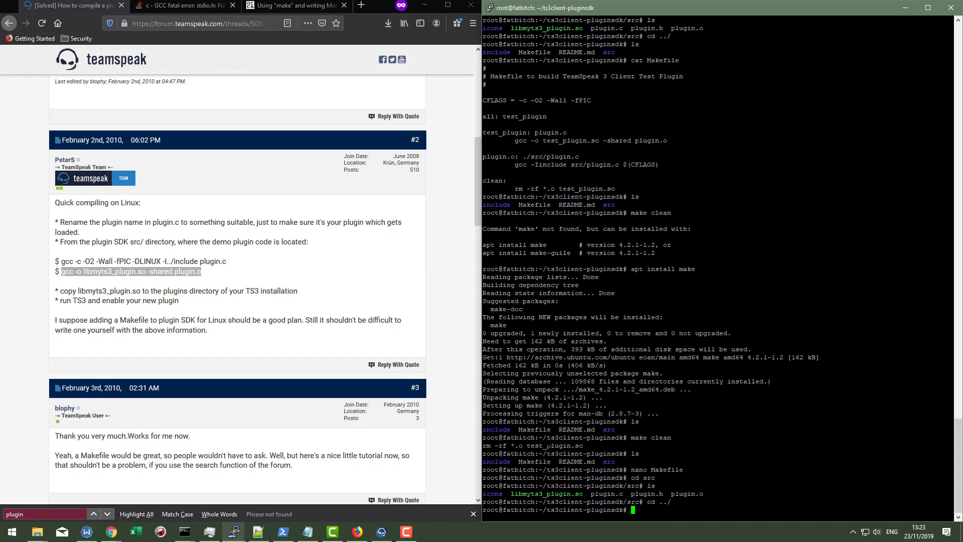
{"action": "key", "text": "Return"}
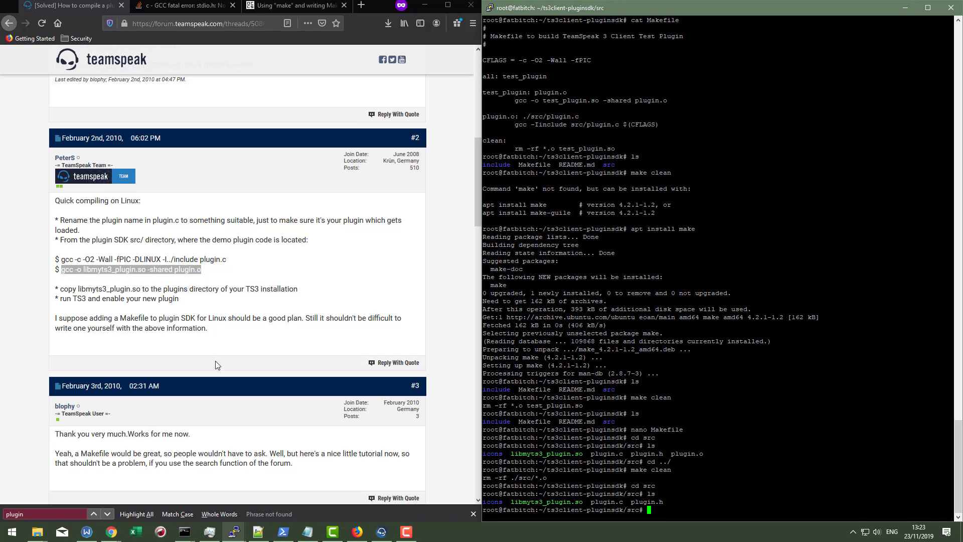
Read the TeamSpeak forum thread to the bottom, then bring up the Stack Overflow stdio.h question
{"action": "scroll", "scroll_direction": "down", "scroll_amount": 3}
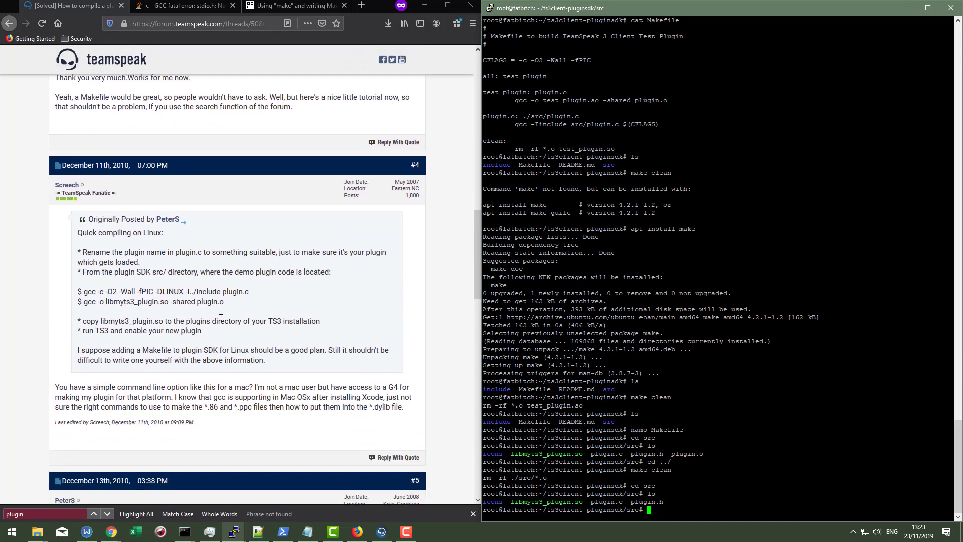
{"action": "scroll", "scroll_direction": "down", "scroll_amount": 3}
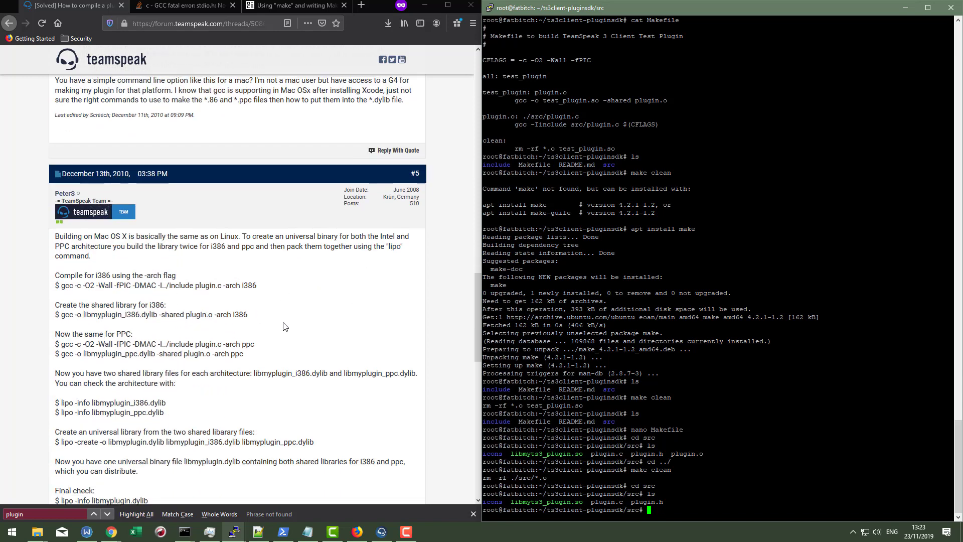
{"action": "mouse_move", "coordinate": [259, 303]}
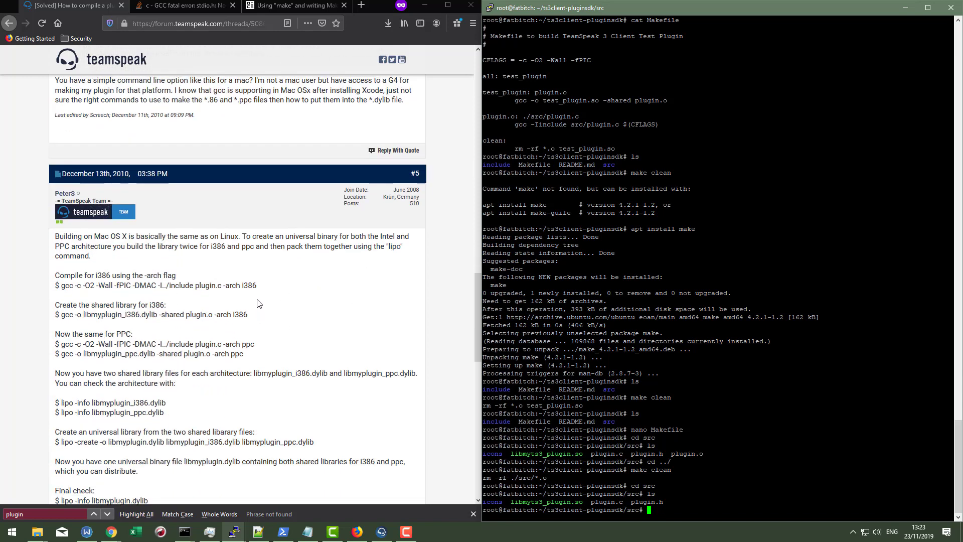
{"action": "scroll", "scroll_direction": "down", "scroll_amount": 3}
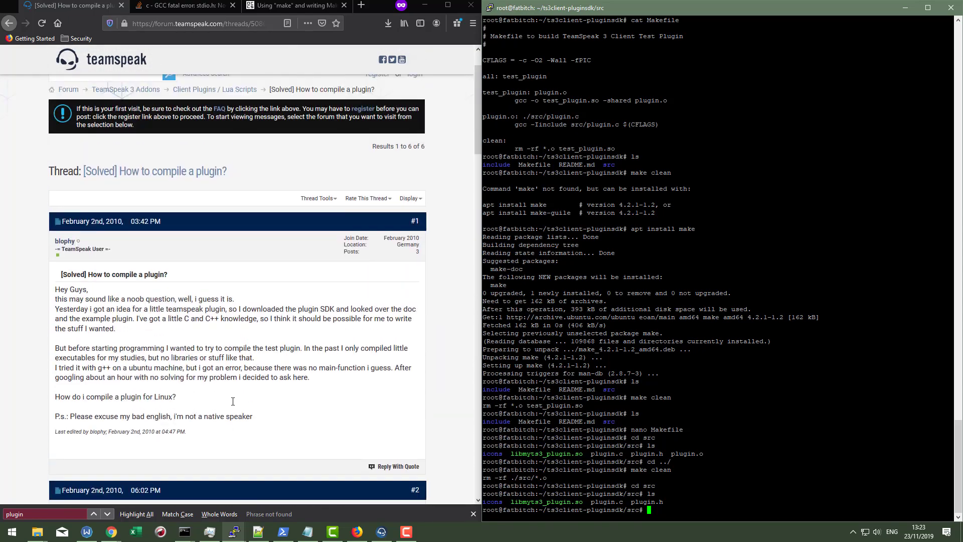
{"action": "scroll", "scroll_direction": "down", "scroll_amount": 3}
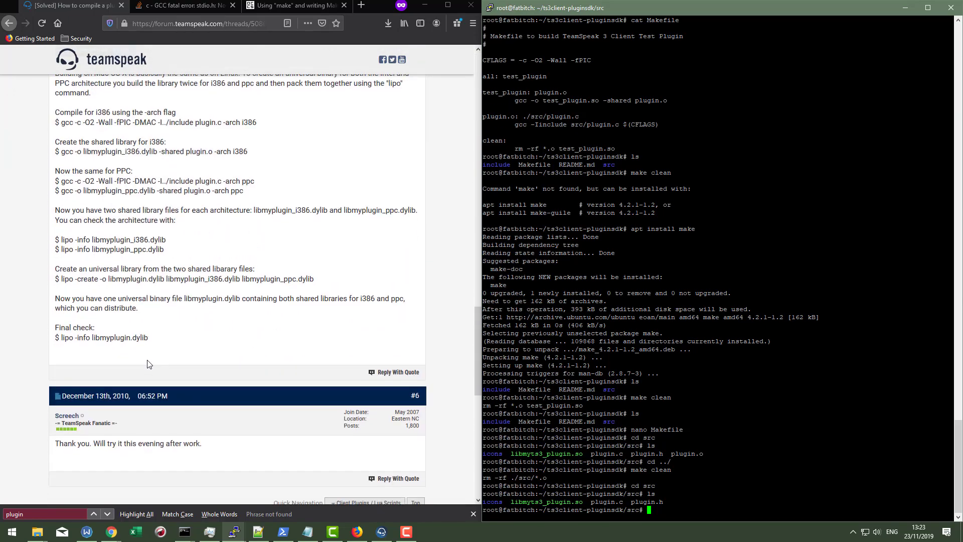
{"action": "scroll", "scroll_direction": "down", "scroll_amount": 3}
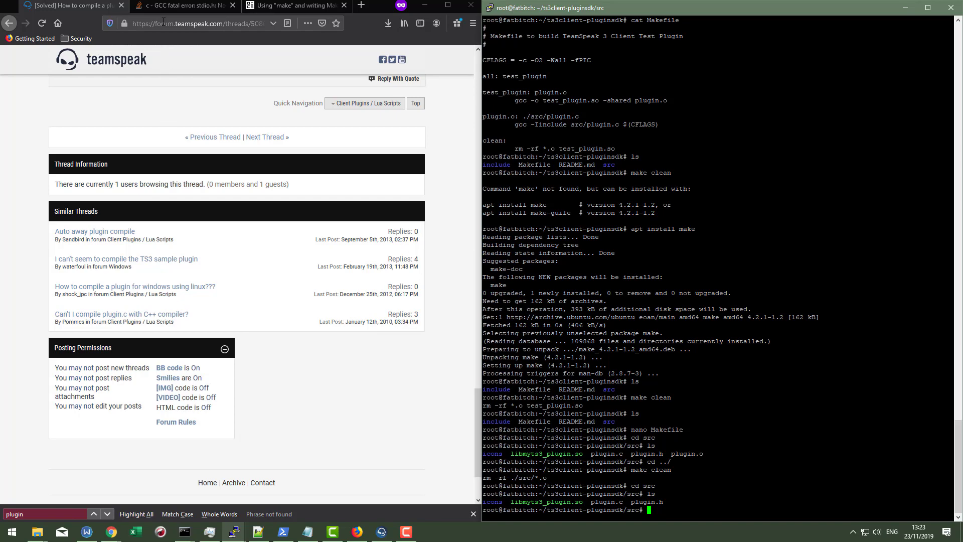
{"action": "left_click", "coordinate": [184, 5]}
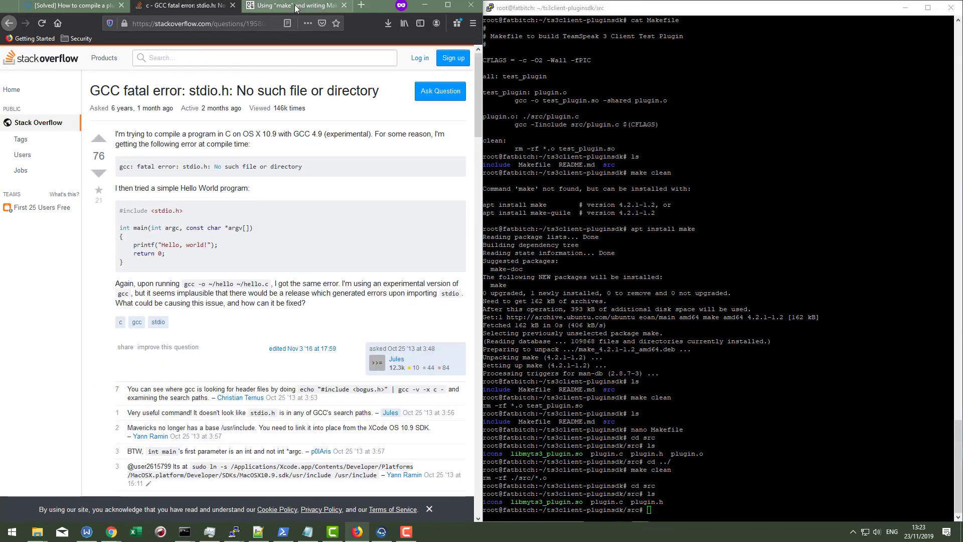
Show the 'Using make and writing Makefiles' guide and begin typing nano at the src prompt
{"action": "left_click", "coordinate": [295, 5]}
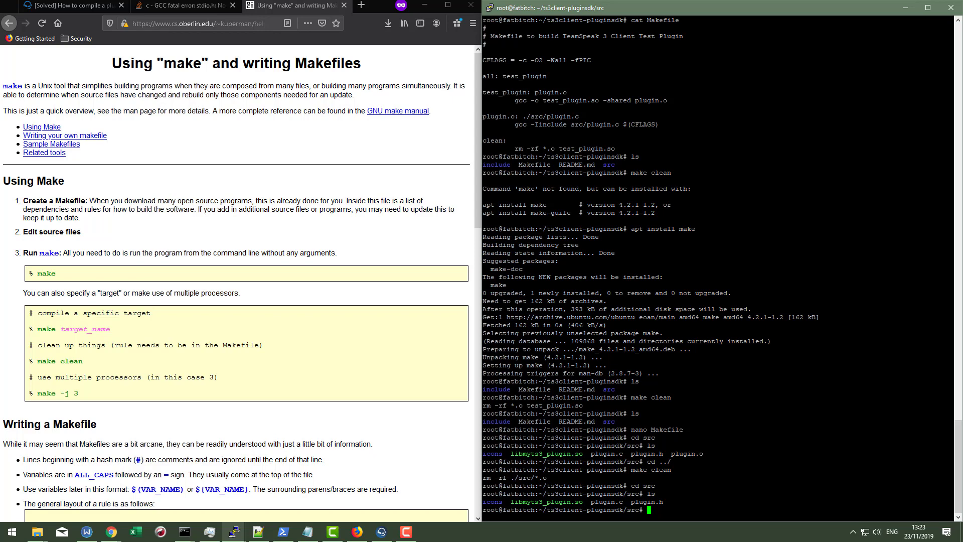
{"action": "type", "text": "nano"}
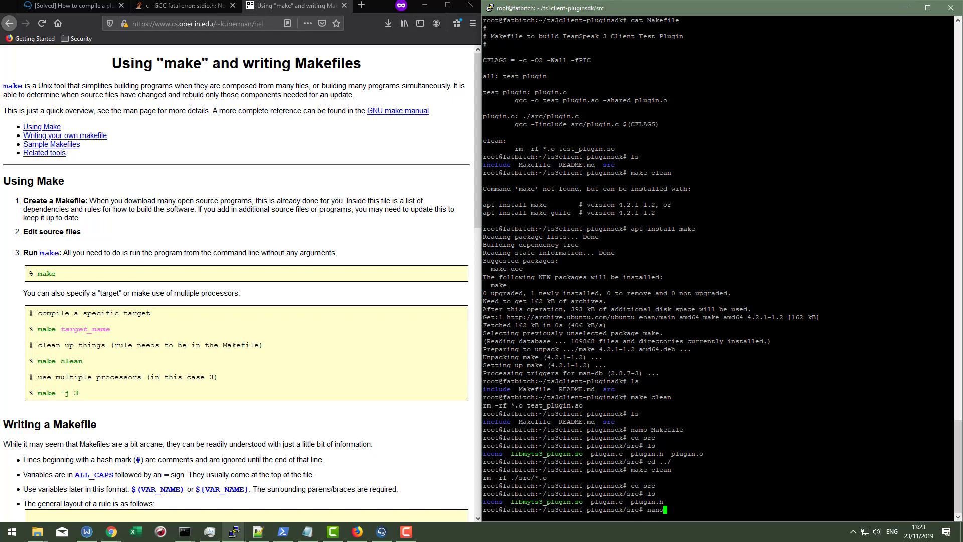
{"action": "key", "text": "Return"}
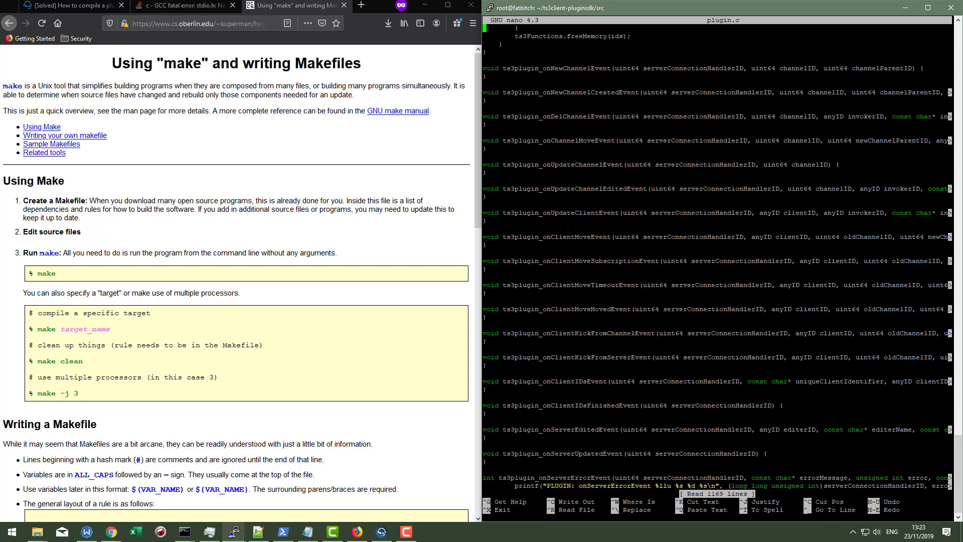
{"action": "scroll", "scroll_direction": "down", "scroll_amount": 3}
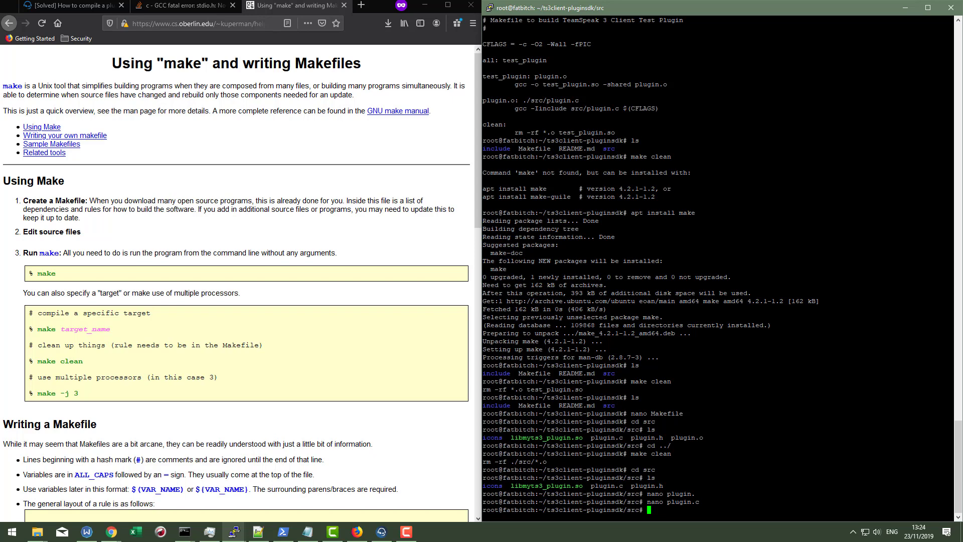
Review the Makefile, run make all to produce test_plugin.so, and return home
{"action": "type", "text": "cd ../"}
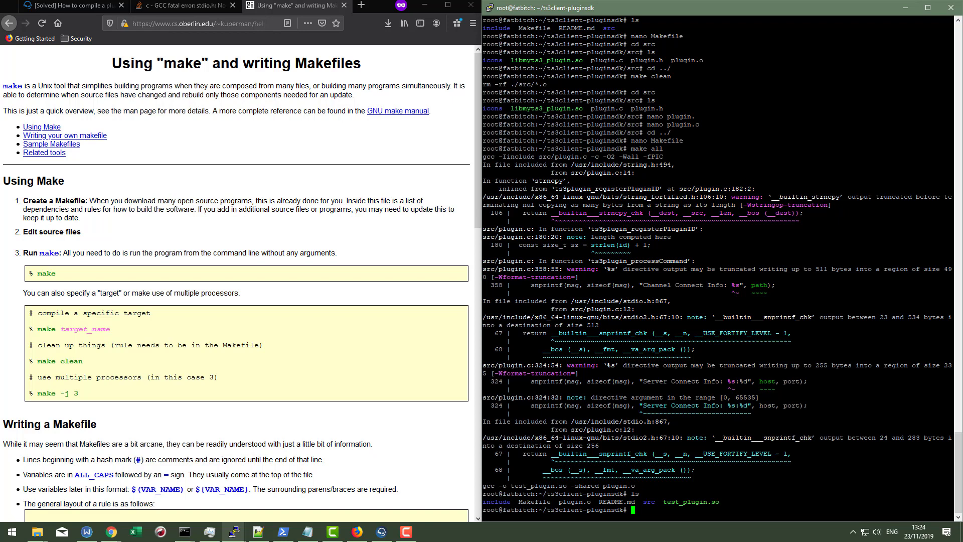
{"action": "type", "text": "nano mak"}
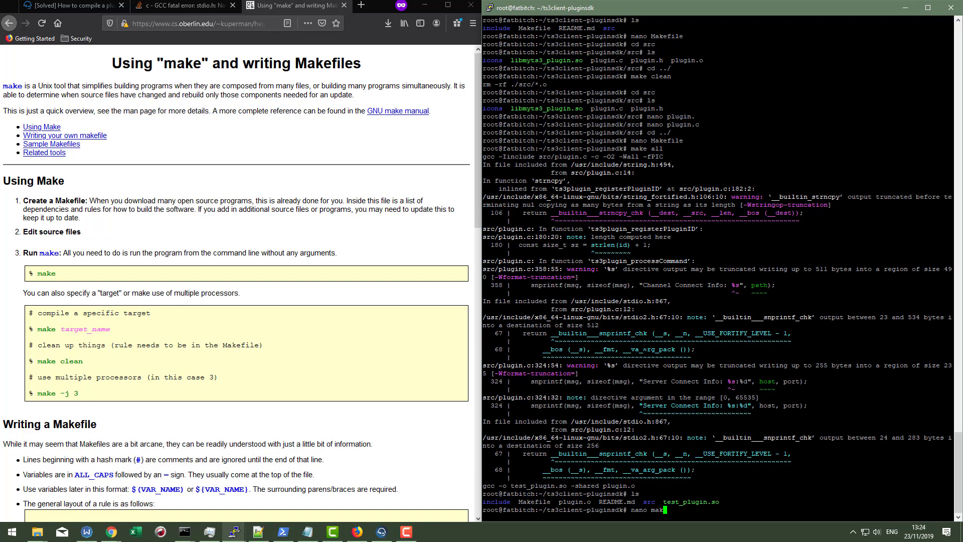
{"action": "key", "text": "BackSpace"}
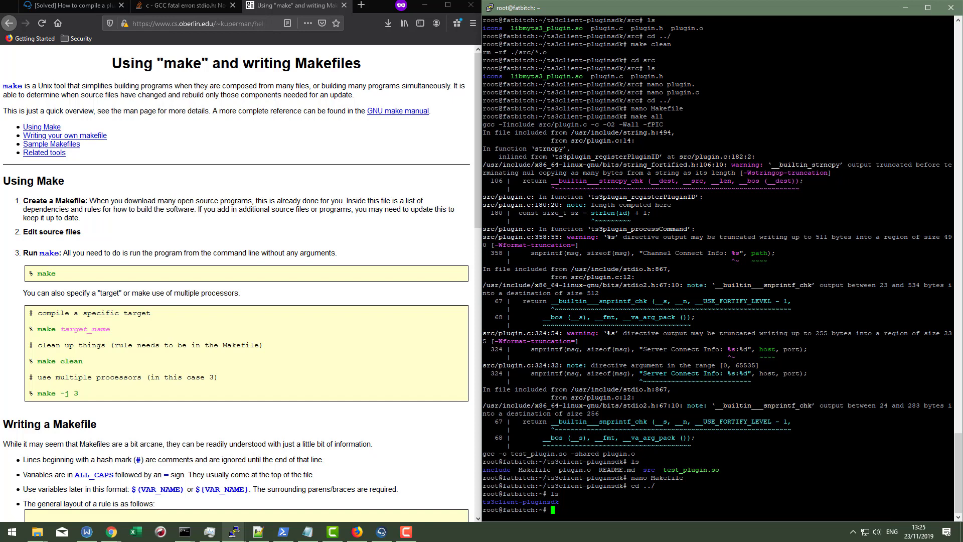
Delete the old ts3client-pluginsdk folder, re-clone it from GitHub, and print its Makefile
{"action": "type", "text": "rm -rf ts3client-pluginsdk/"}
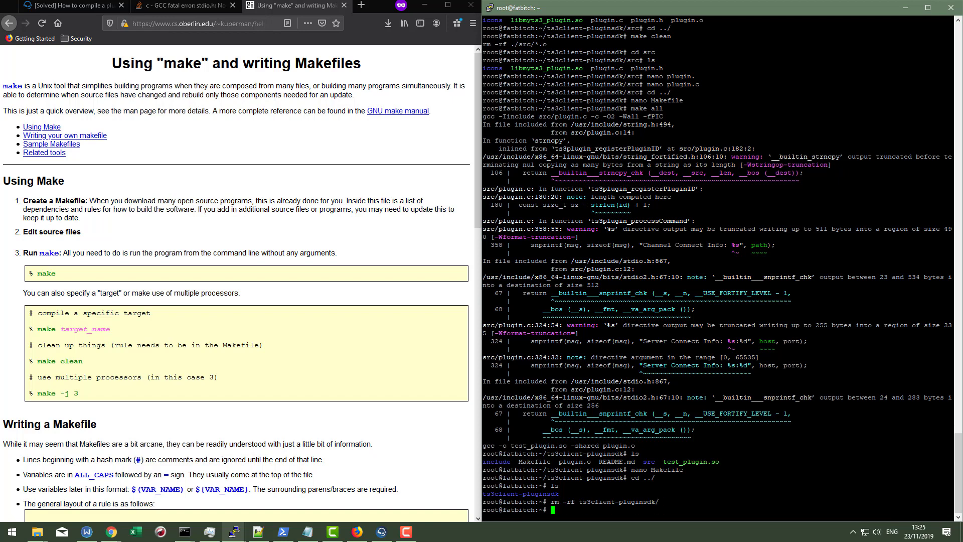
{"action": "type", "text": "ls"}
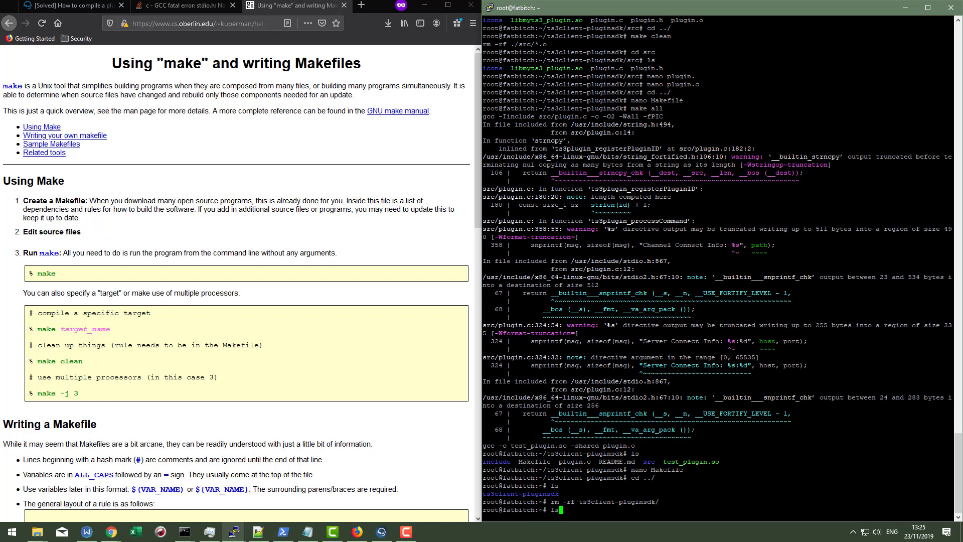
{"action": "type", "text": "make clean"}
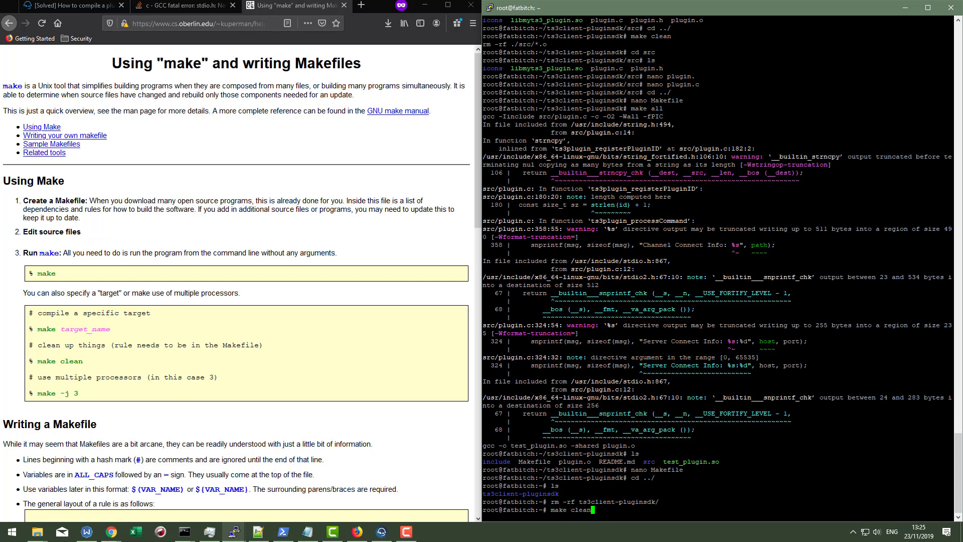
{"action": "type", "text": "cd ../"}
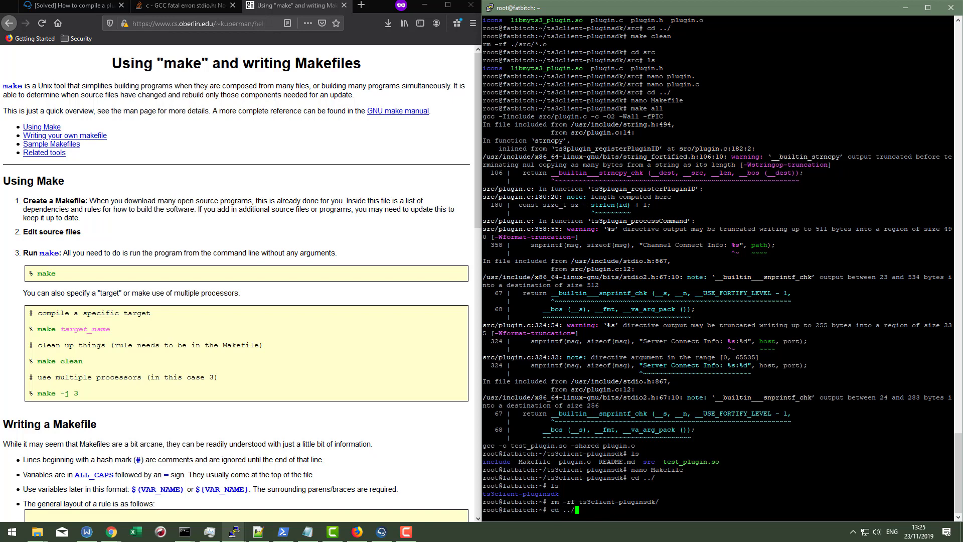
{"action": "type", "text": "gcc -c -O2 -Wall -fPIC -DLINUX -I../include plugin.c"}
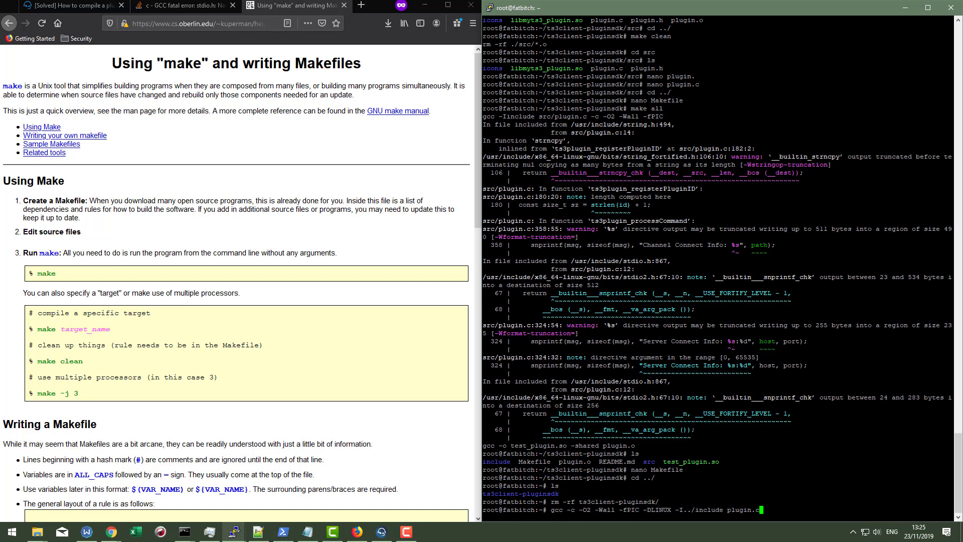
{"action": "type", "text": "git clone https://github.com/TeamSpeak-Systems/ts3client-pluginsdk.git"}
{"action": "type", "text": "cat"}
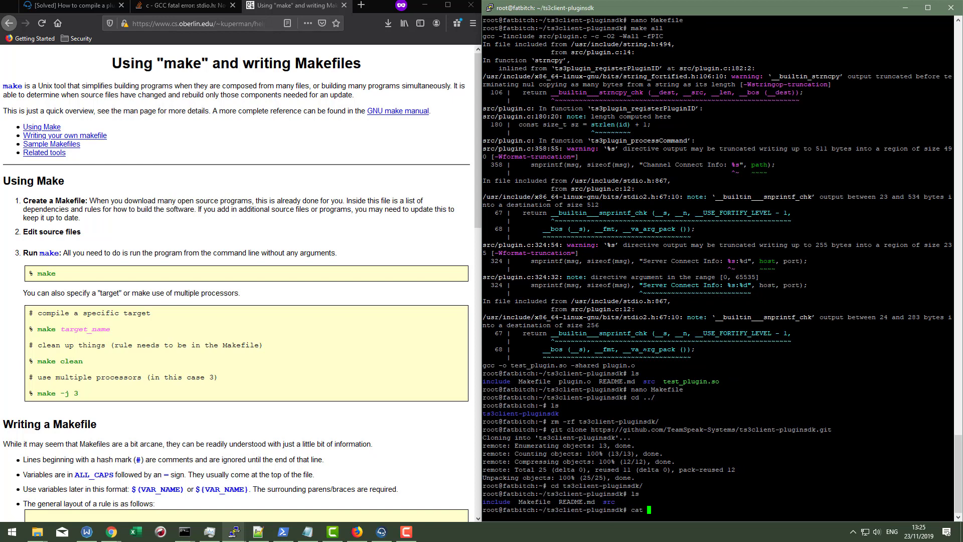
{"action": "key", "text": "Return"}
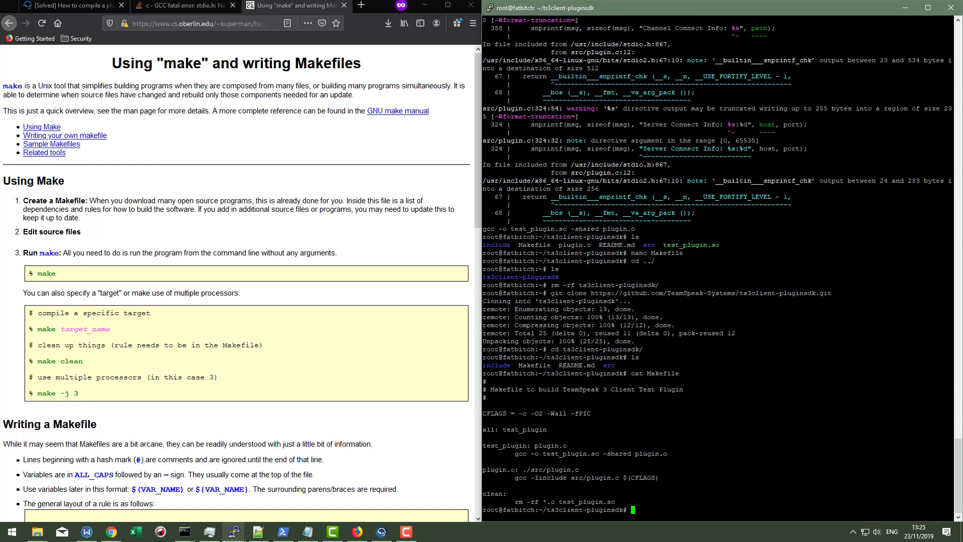
Run make all to build test_plugin.so, then view src/plugin.c in nano at the plugin name
{"action": "type", "text": "make all"}
{"action": "type", "text": "ls"}
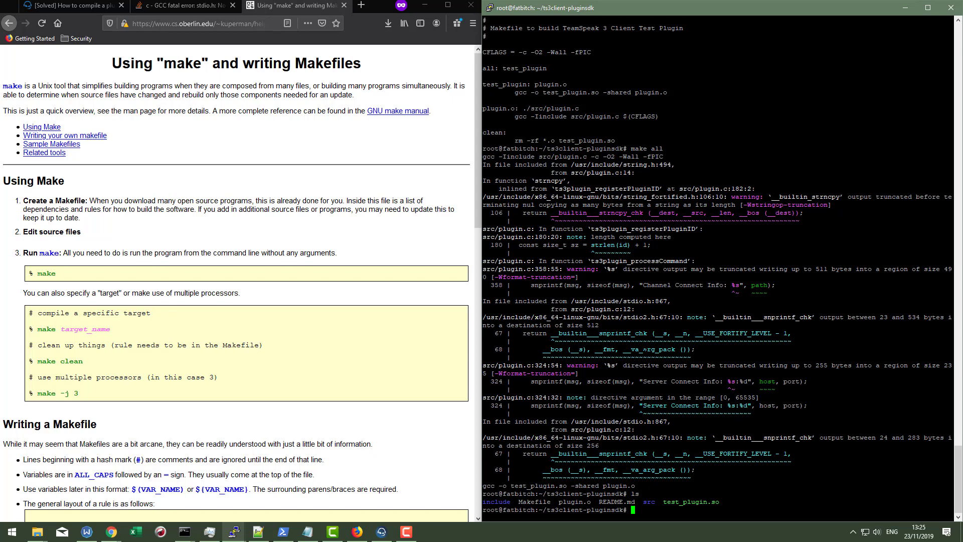
{"action": "type", "text": "cd s"}
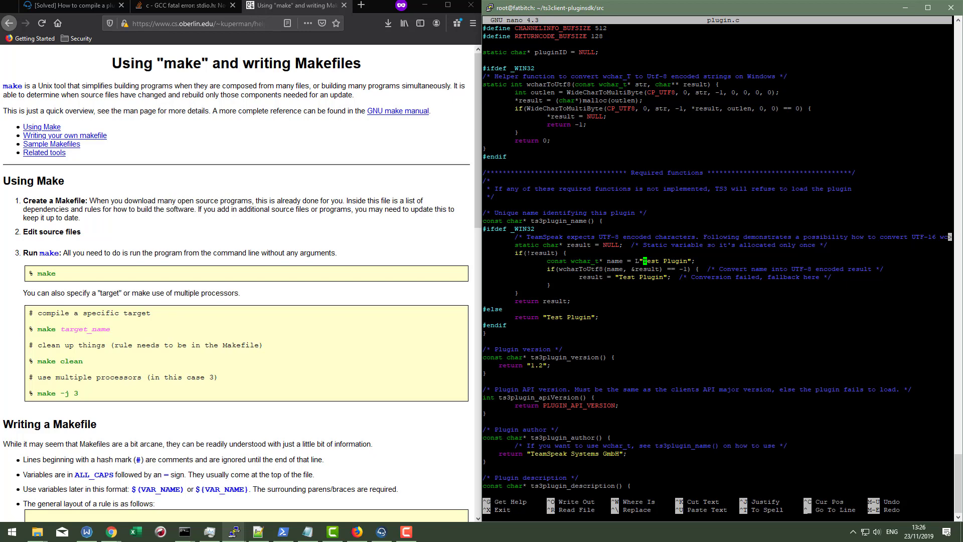
{"action": "key", "text": "ctrl+w"}
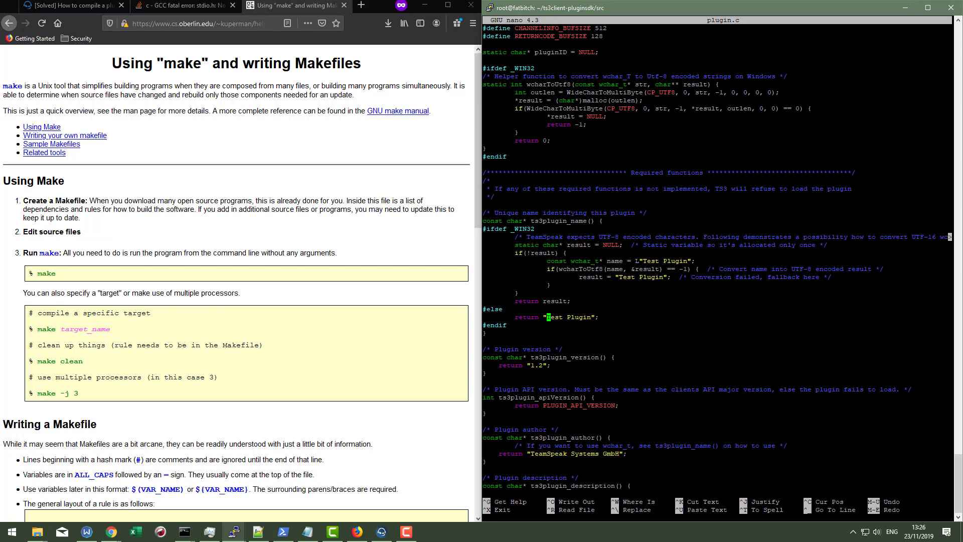
{"action": "left_click", "coordinate": [306, 5]}
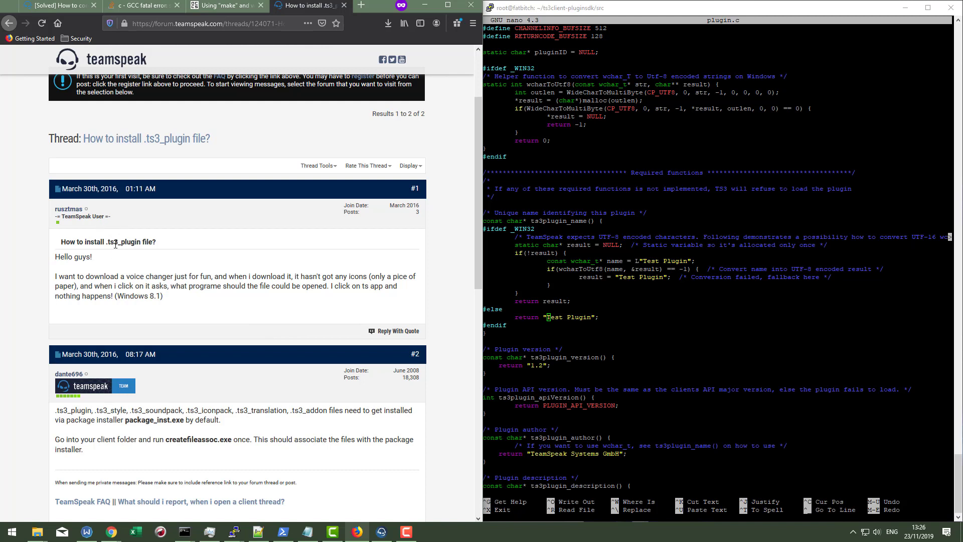
{"action": "mouse_move", "coordinate": [249, 268]}
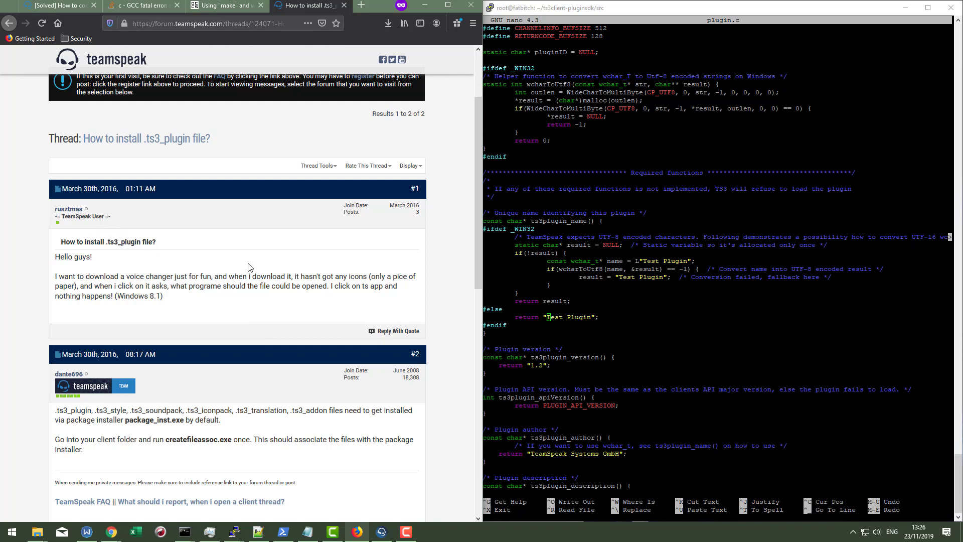
{"action": "mouse_move", "coordinate": [218, 290]}
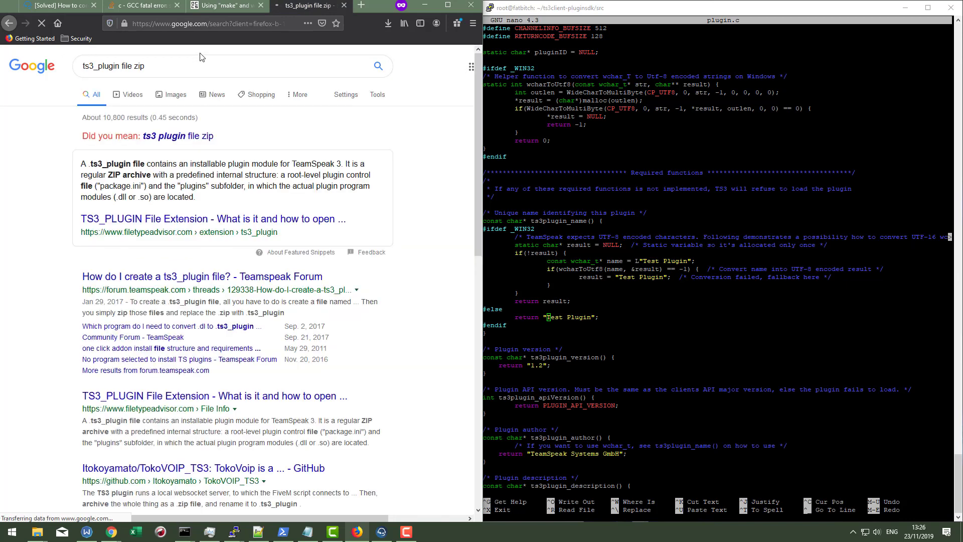
{"action": "mouse_move", "coordinate": [231, 211]}
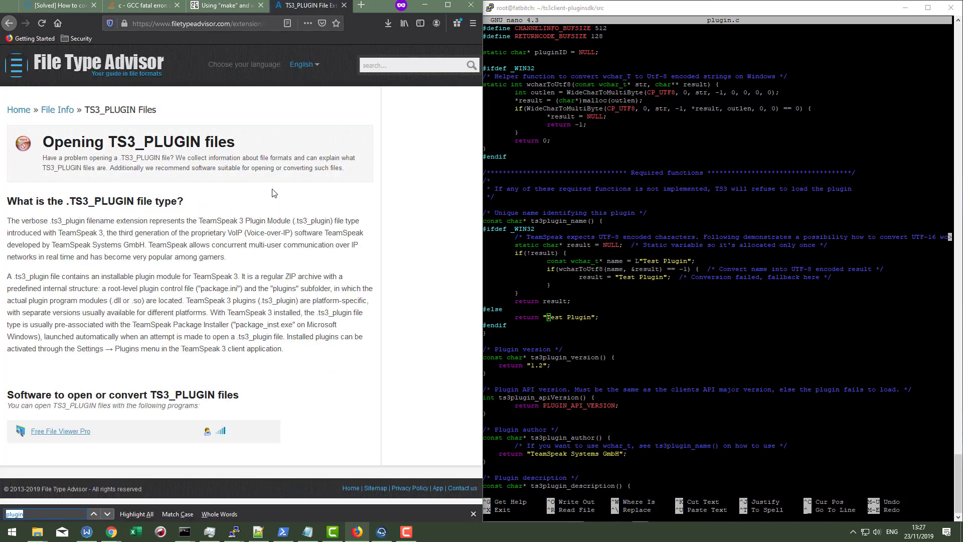
Search the TS3_PLUGIN article for 'zip' to confirm the file is a ZIP archive
{"action": "type", "text": "zip"}
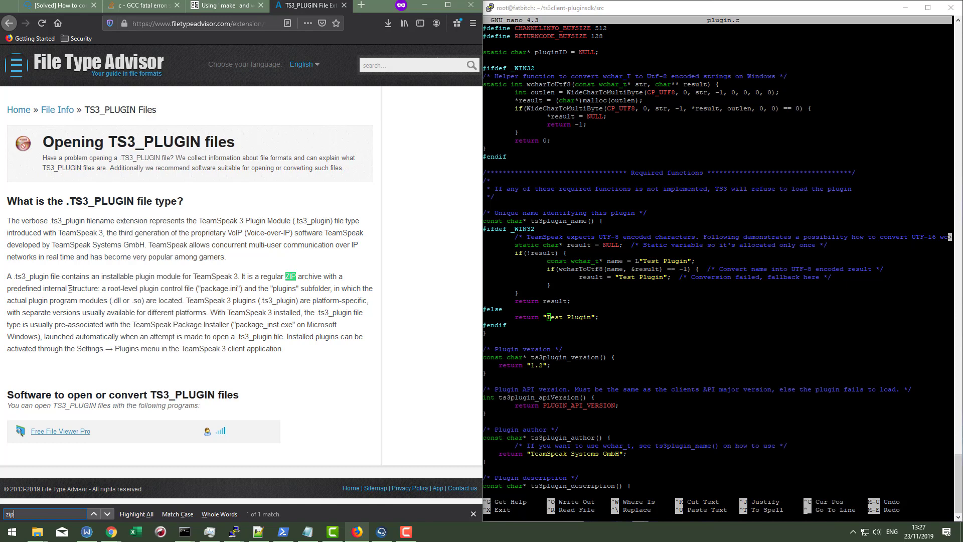
{"action": "mouse_move", "coordinate": [194, 285]}
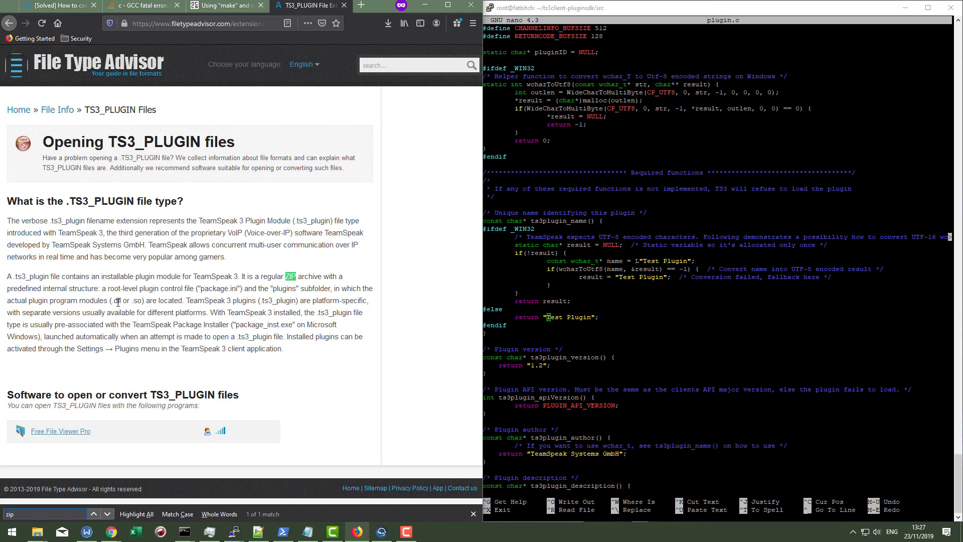
{"action": "mouse_move", "coordinate": [224, 298]}
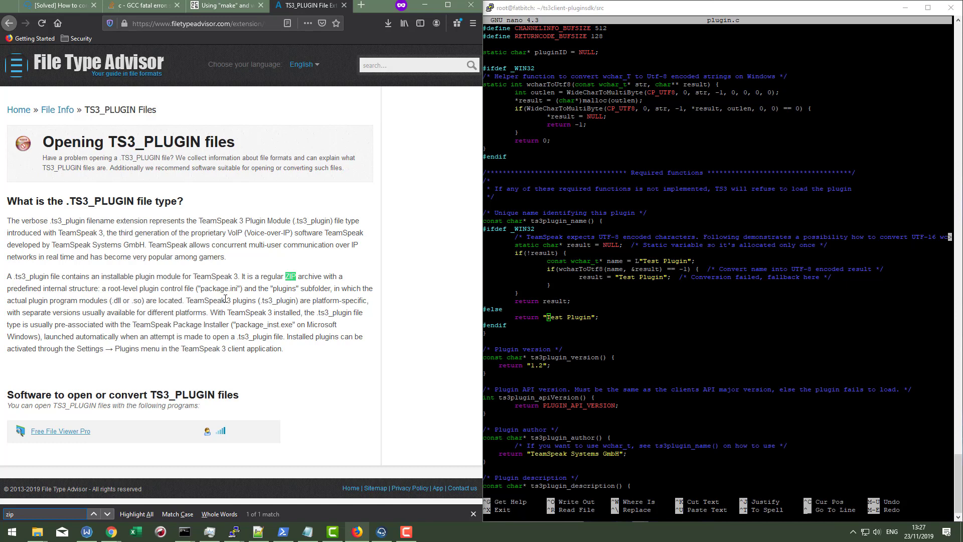
{"action": "mouse_move", "coordinate": [281, 297]}
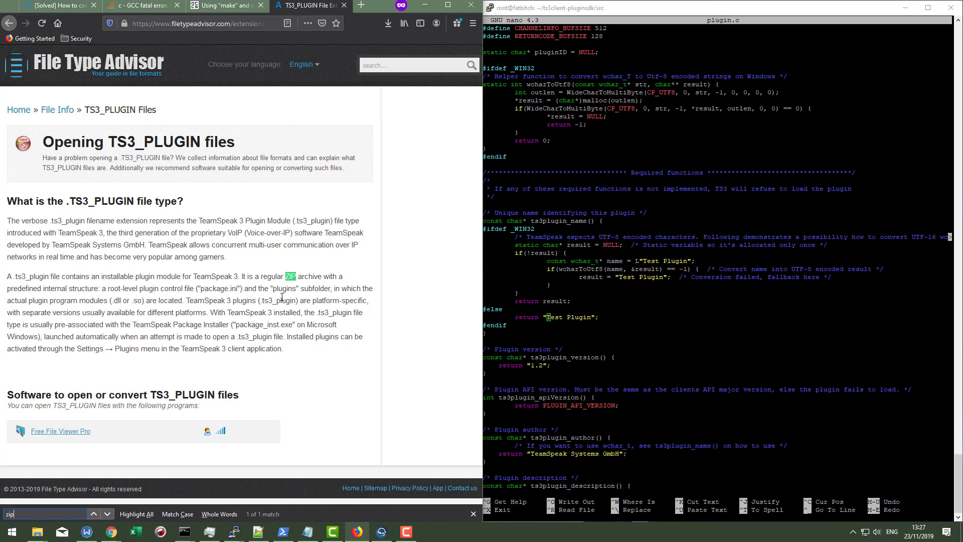
{"action": "mouse_move", "coordinate": [292, 308]}
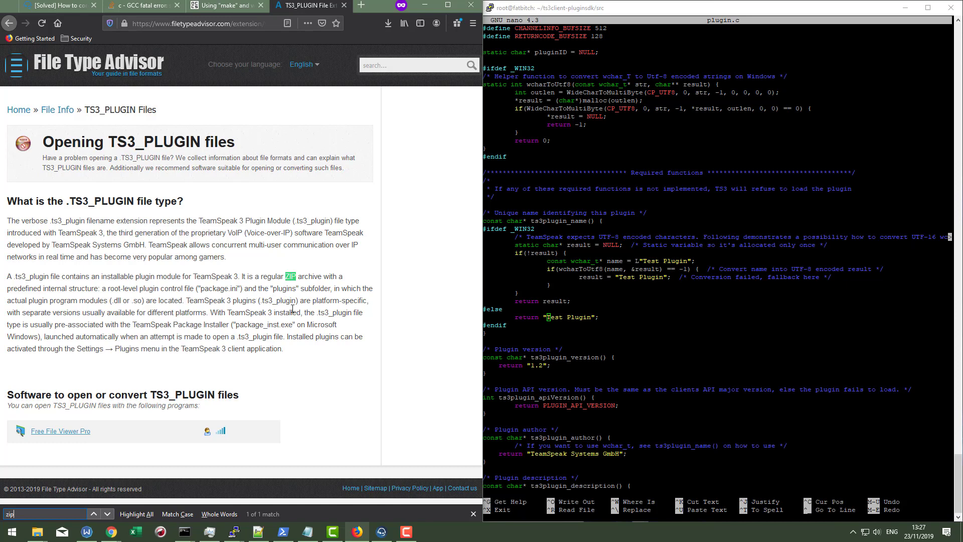
{"action": "mouse_move", "coordinate": [289, 309]}
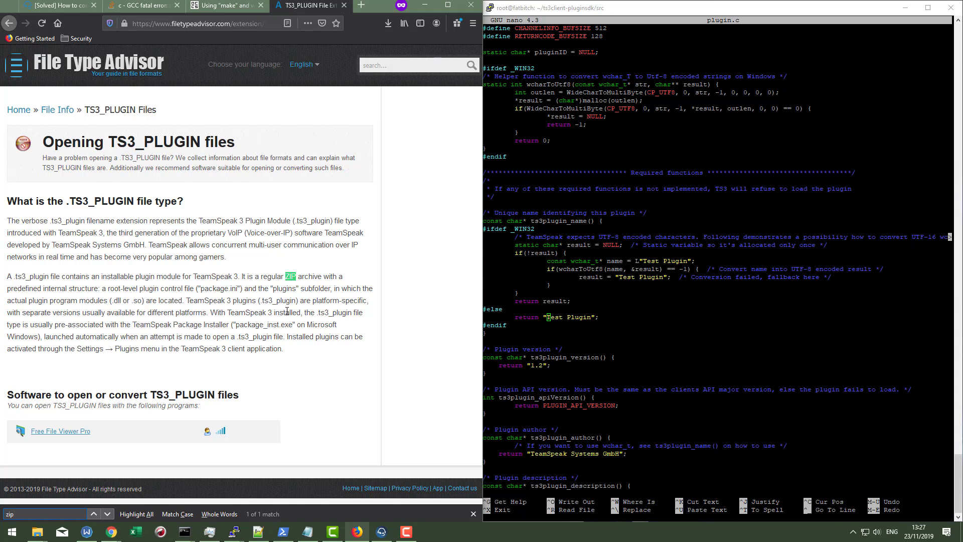
{"action": "mouse_move", "coordinate": [281, 314]}
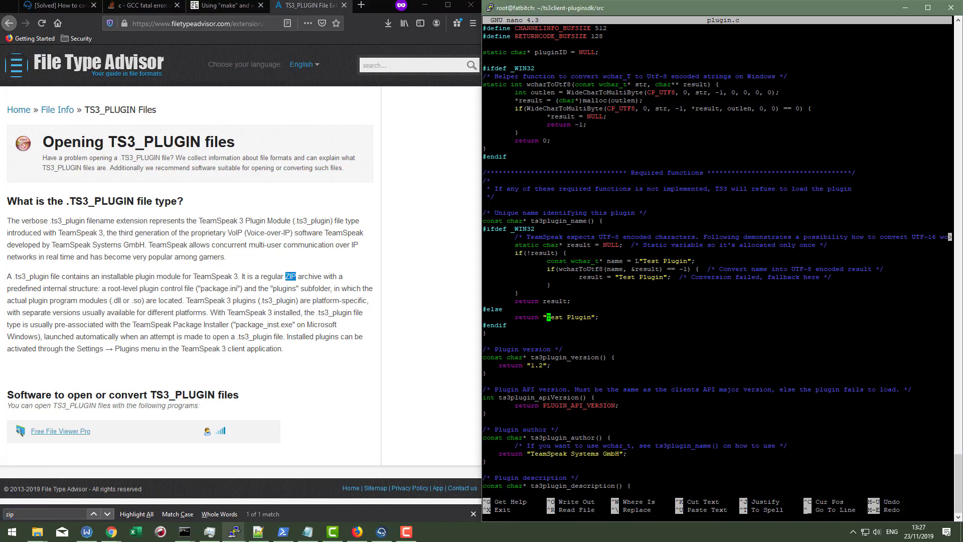
Scroll down through plugin.c in nano, then exit and type 'cat plugin.c' at the src prompt
{"action": "scroll", "scroll_direction": "down", "scroll_amount": 3}
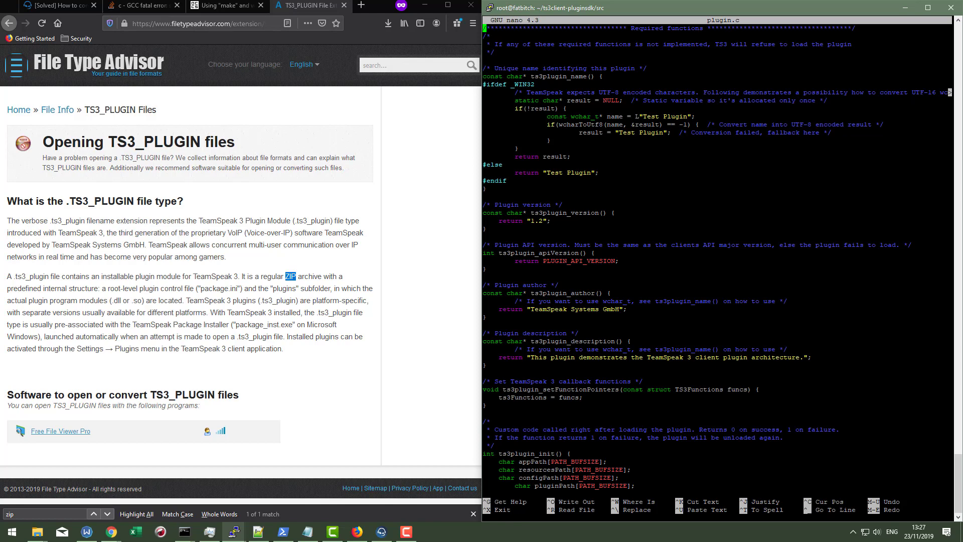
{"action": "scroll", "scroll_direction": "down", "scroll_amount": 3}
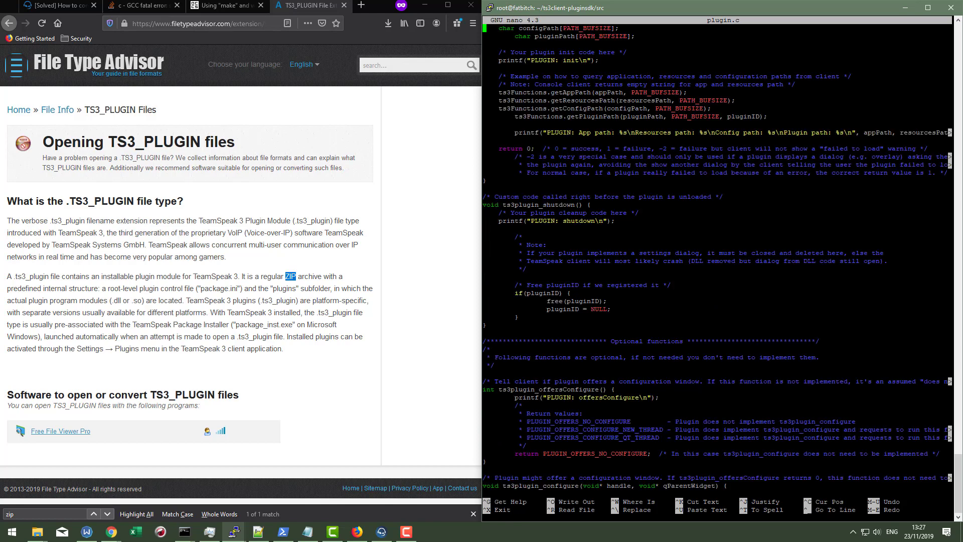
{"action": "scroll", "scroll_direction": "down", "scroll_amount": 3}
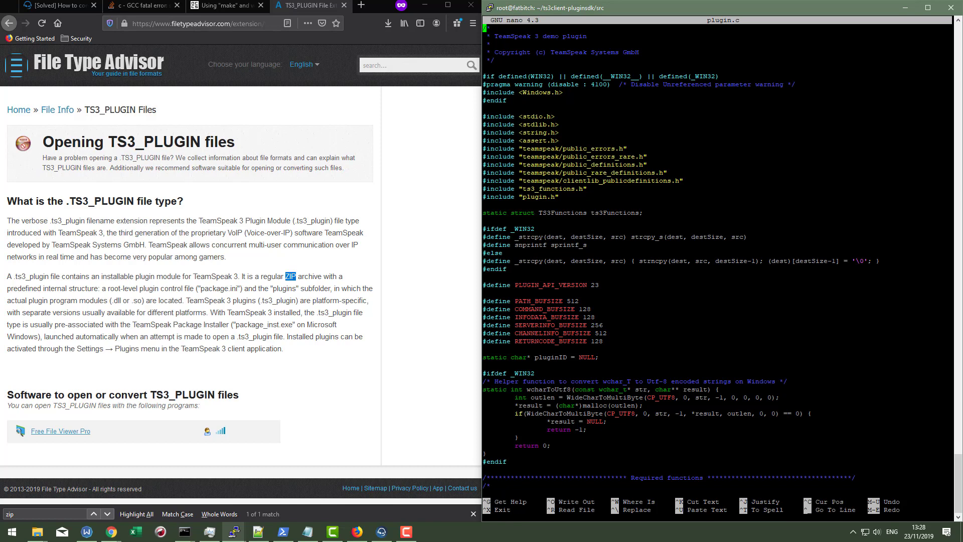
{"action": "scroll", "scroll_direction": "down", "scroll_amount": 3}
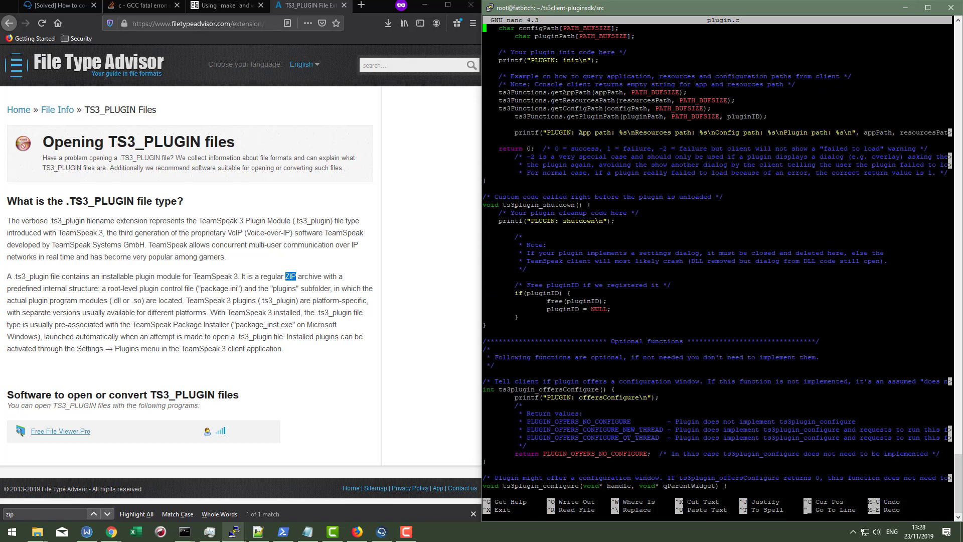
{"action": "scroll", "scroll_direction": "down", "scroll_amount": 3}
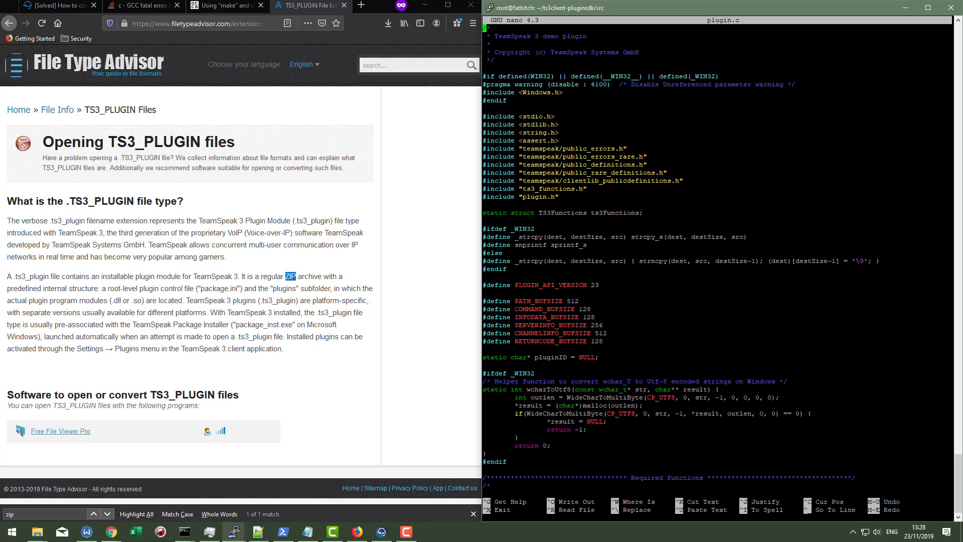
{"action": "scroll", "scroll_direction": "down", "scroll_amount": 3}
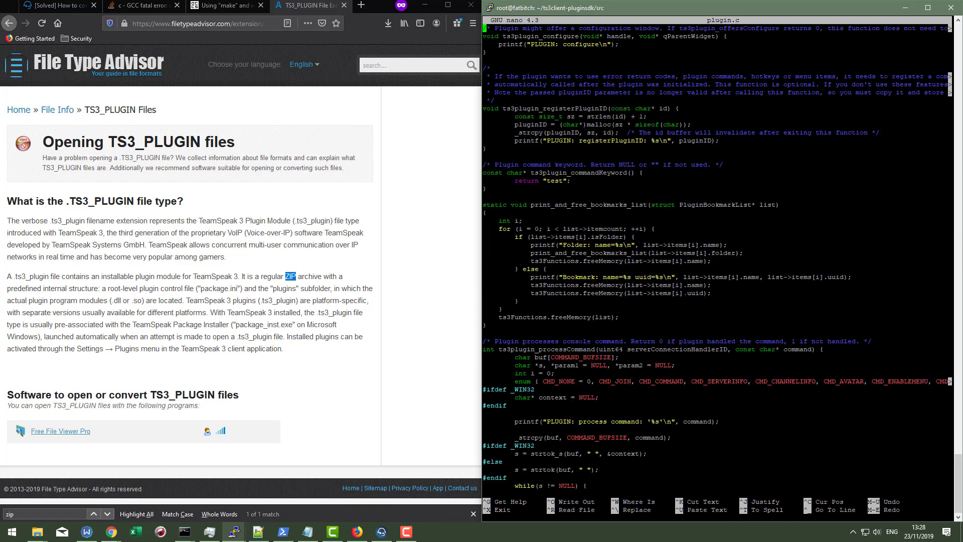
{"action": "scroll", "scroll_direction": "down", "scroll_amount": 3}
{"action": "type", "text": "cat"}
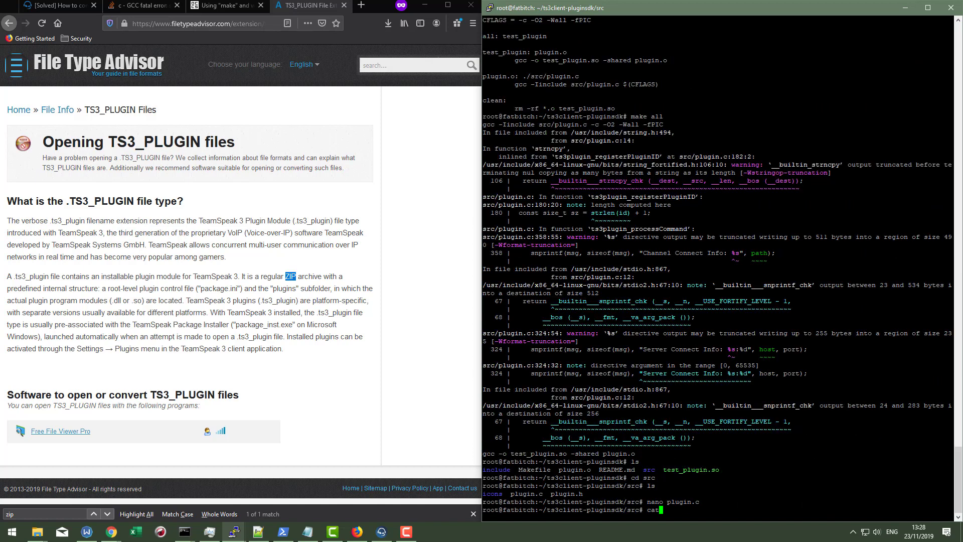
{"action": "type", "text": "plugin.c"}
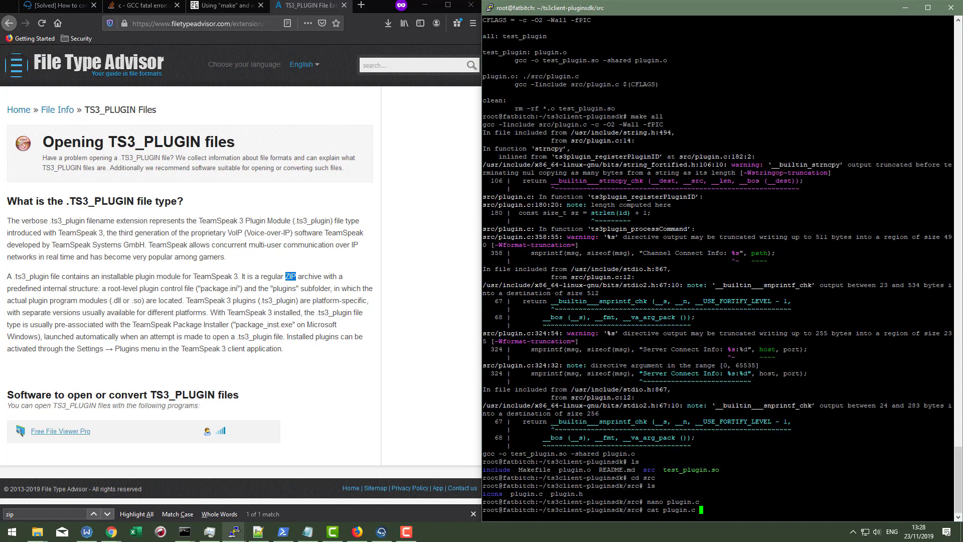